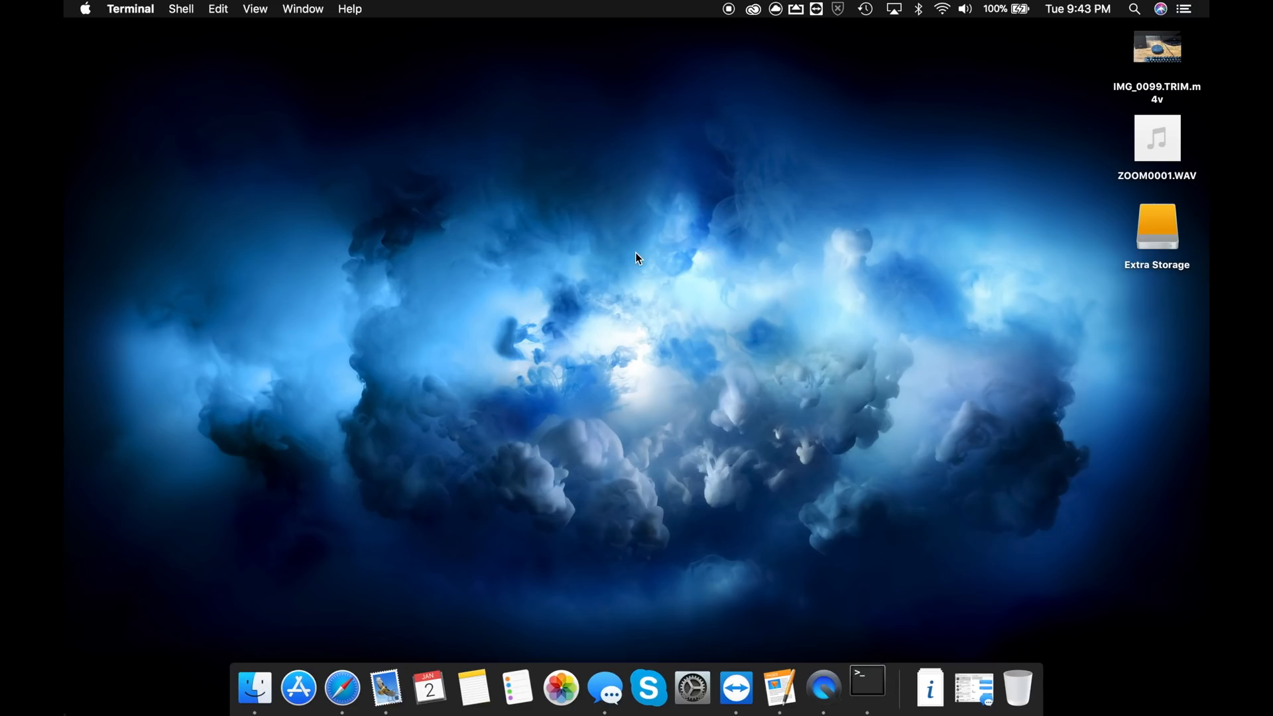
Bring up a Terminal window with a fresh bash prompt
left_click(866, 687)
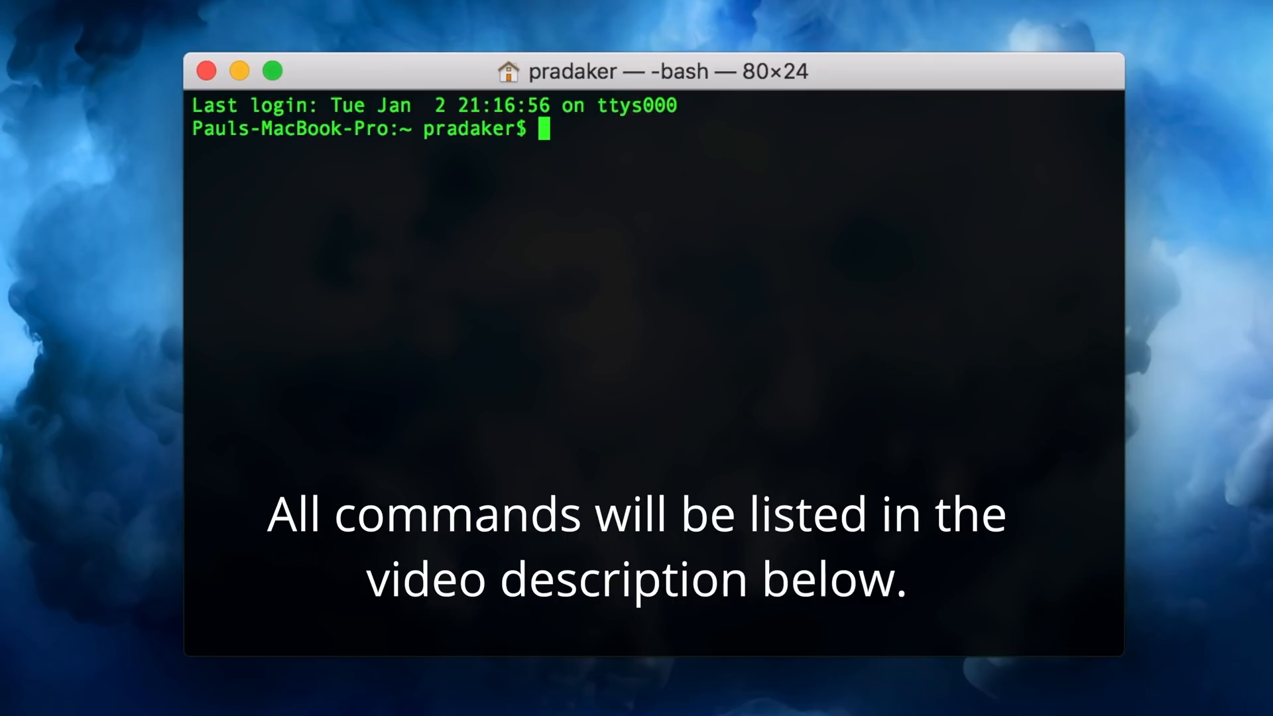
mouse_move(1255, 191)
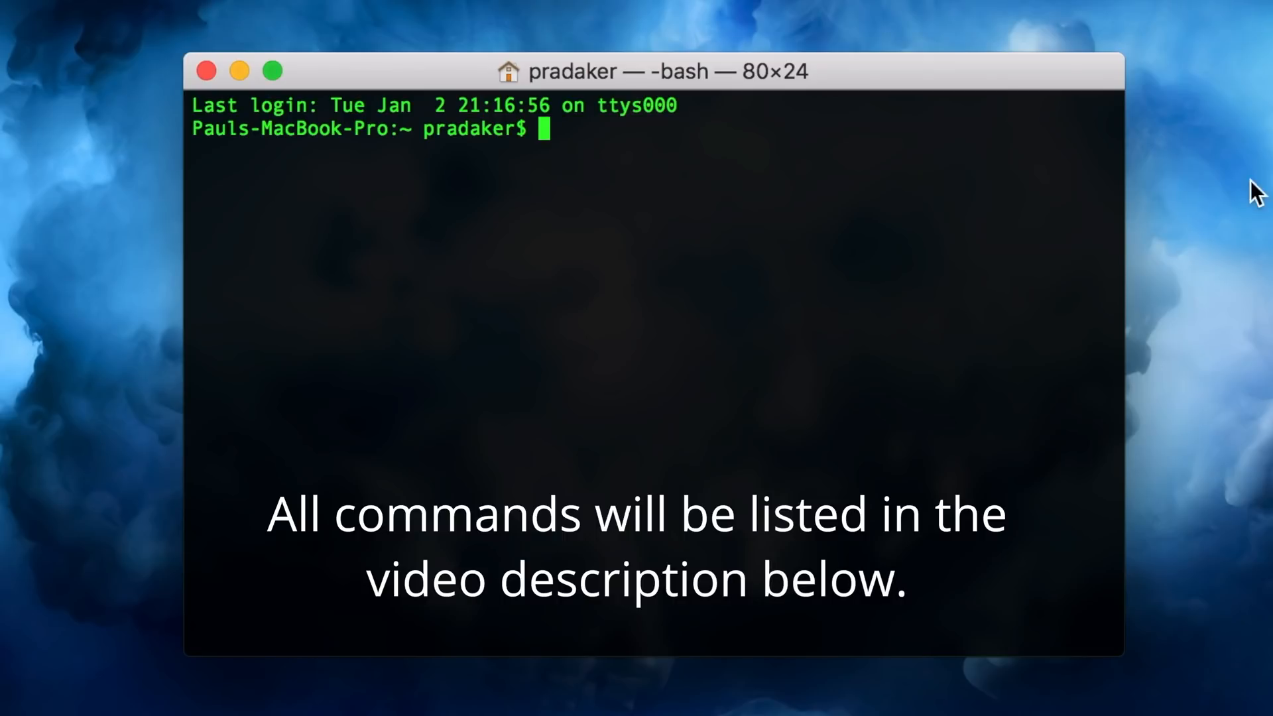
mouse_move(1178, 234)
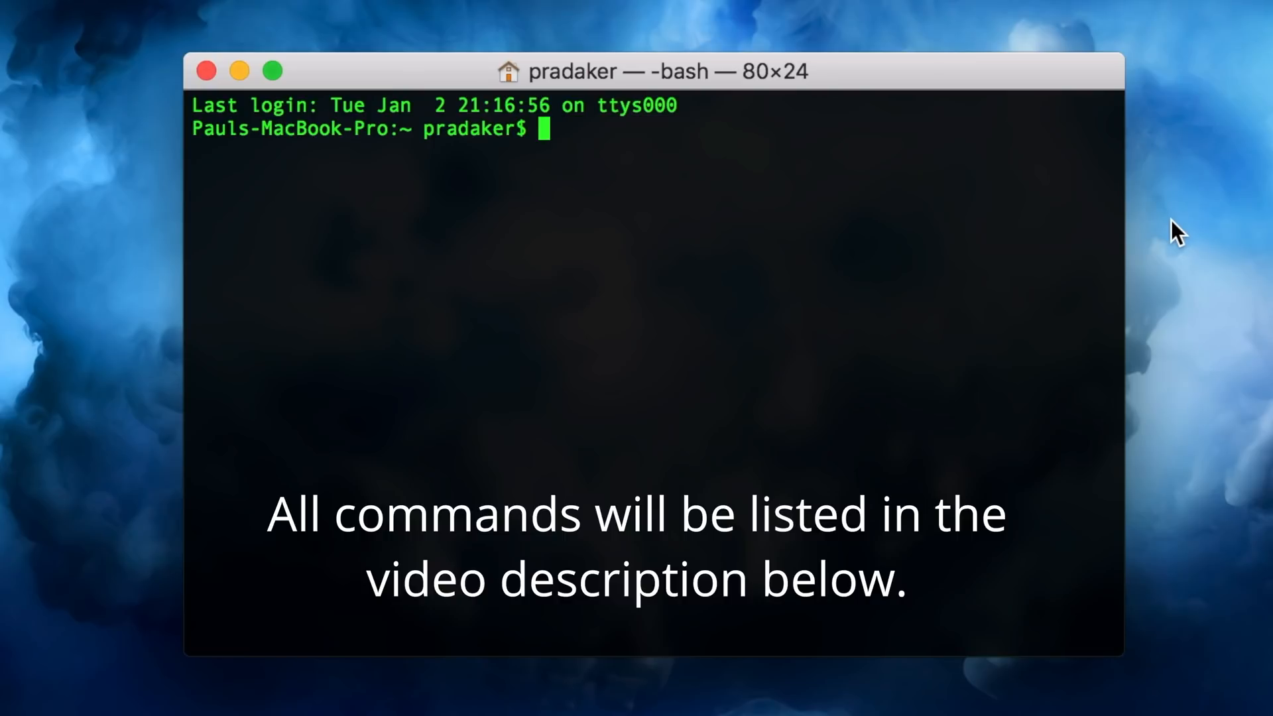
Run 'diskutil list' to show all disks, including external 4 TB disk3 with Extra Storage
type("diskutil")
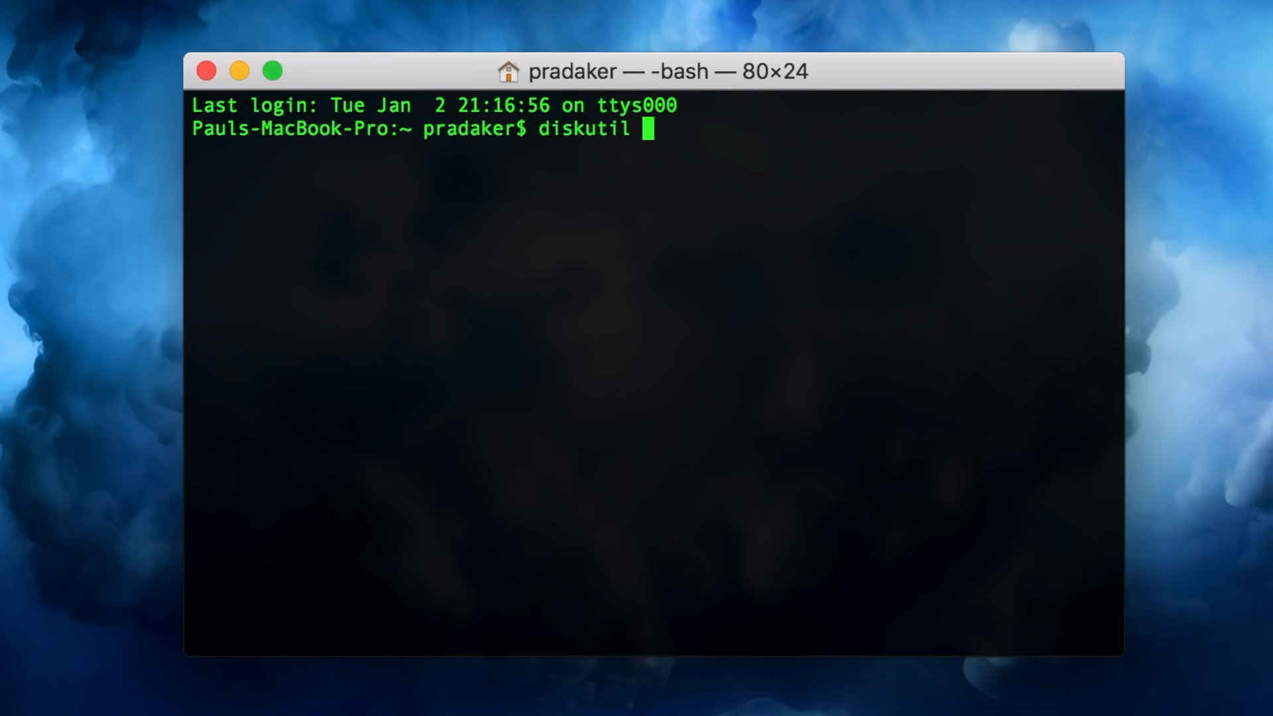
type("list")
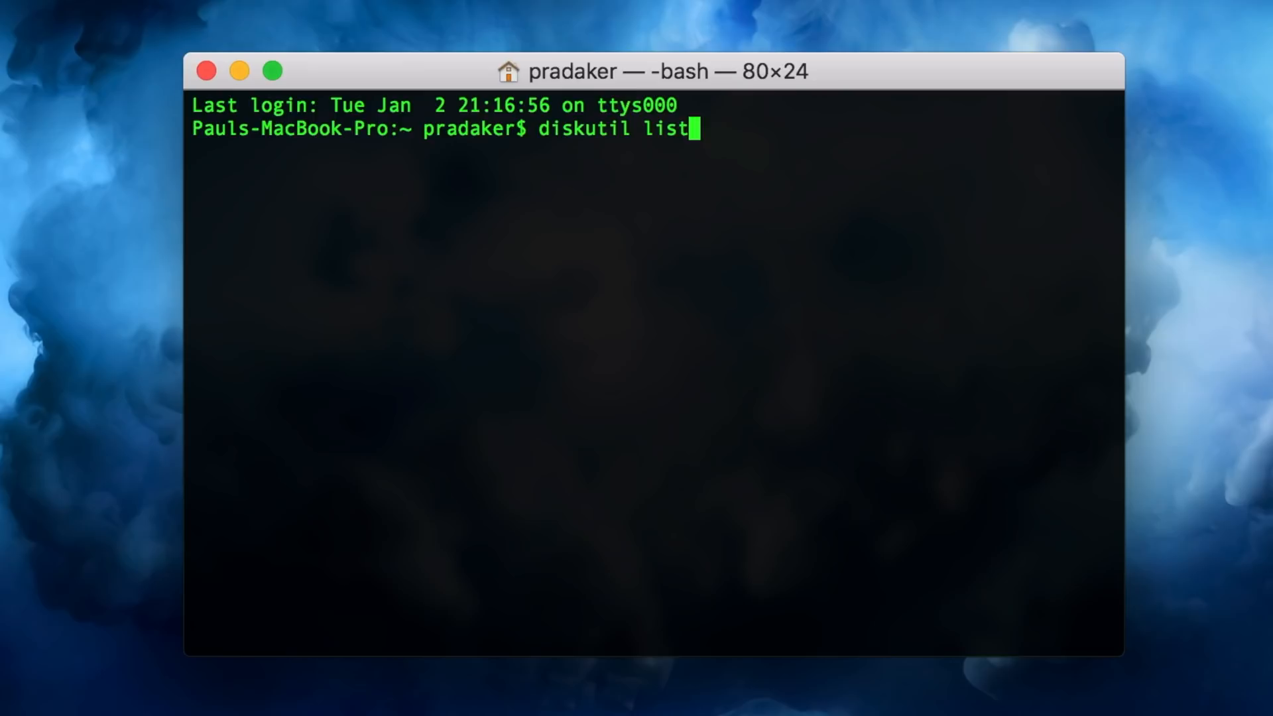
key("Return")
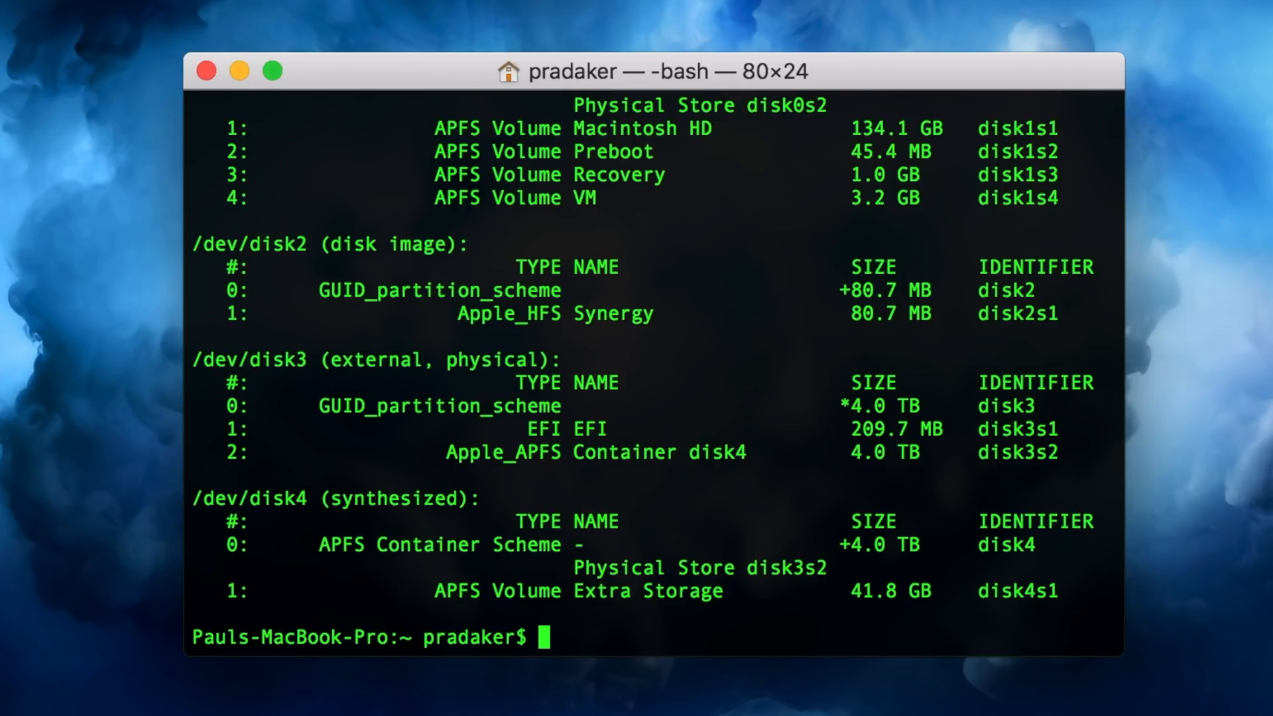
mouse_move(192, 96)
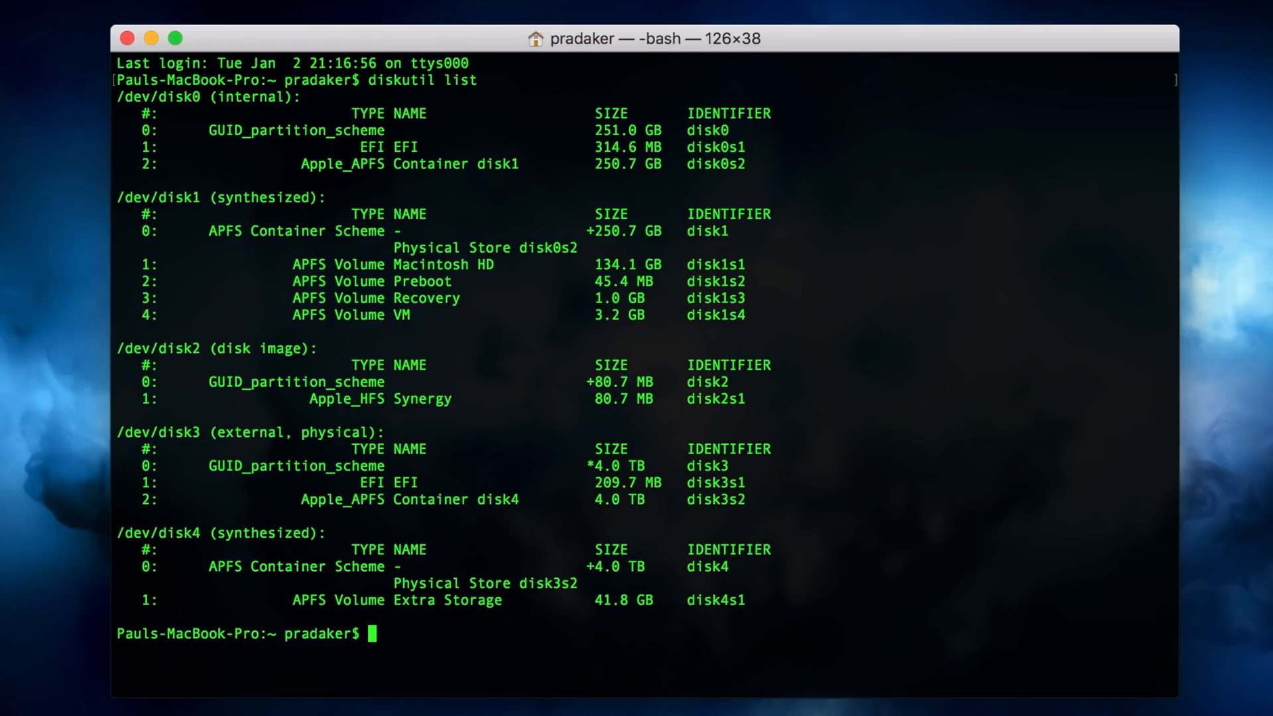
Enter 'diskutil unmountDisk force disk3' to force-unmount the external drive
type("diskutil")
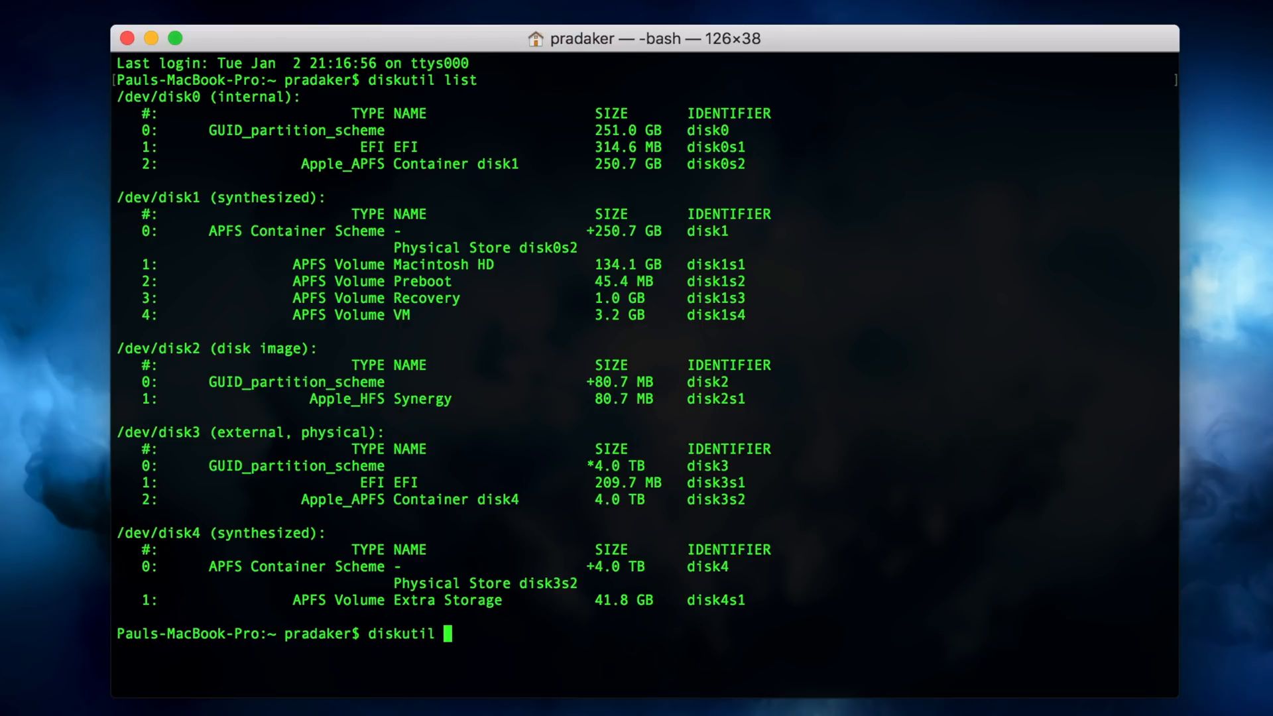
type("unmountDi")
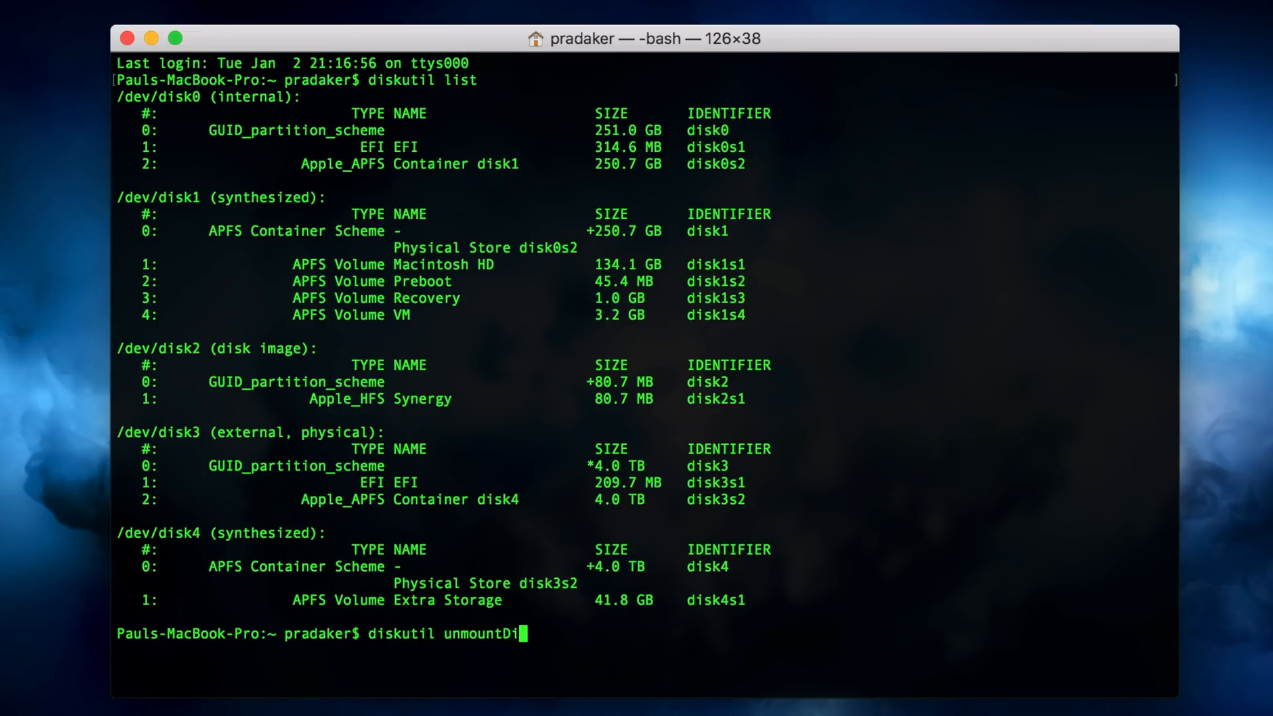
type("sk")
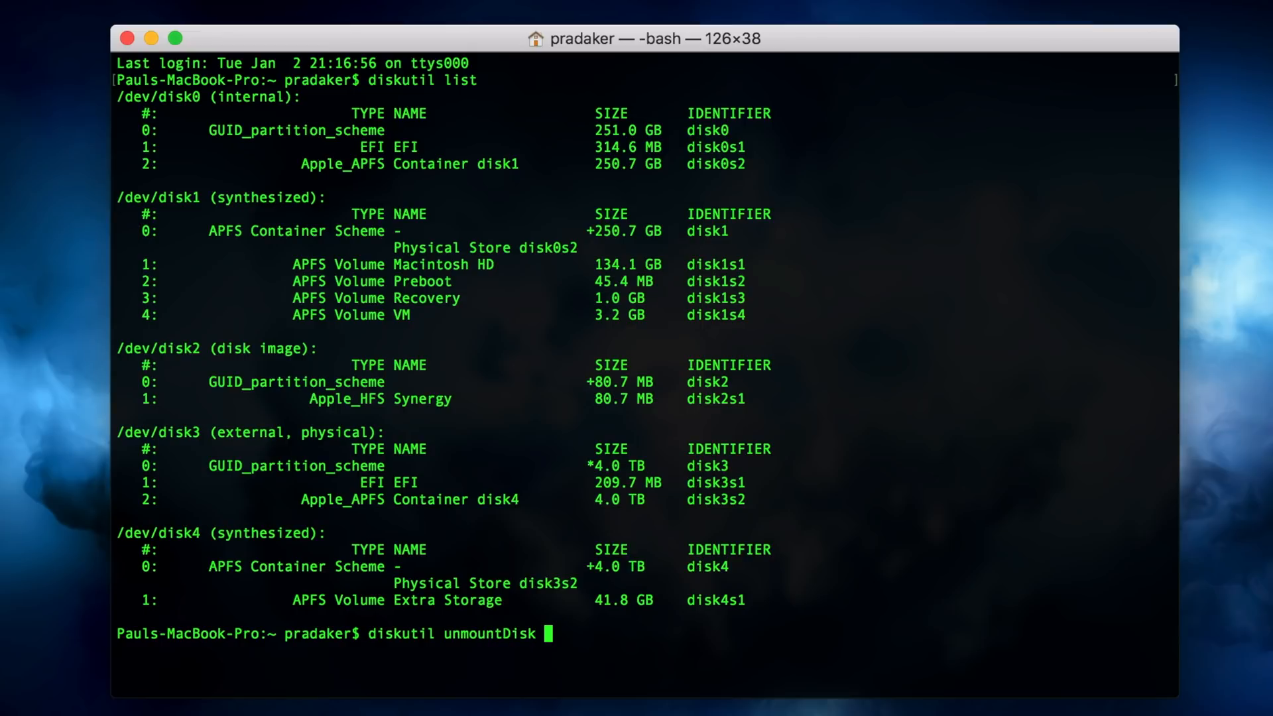
type("force")
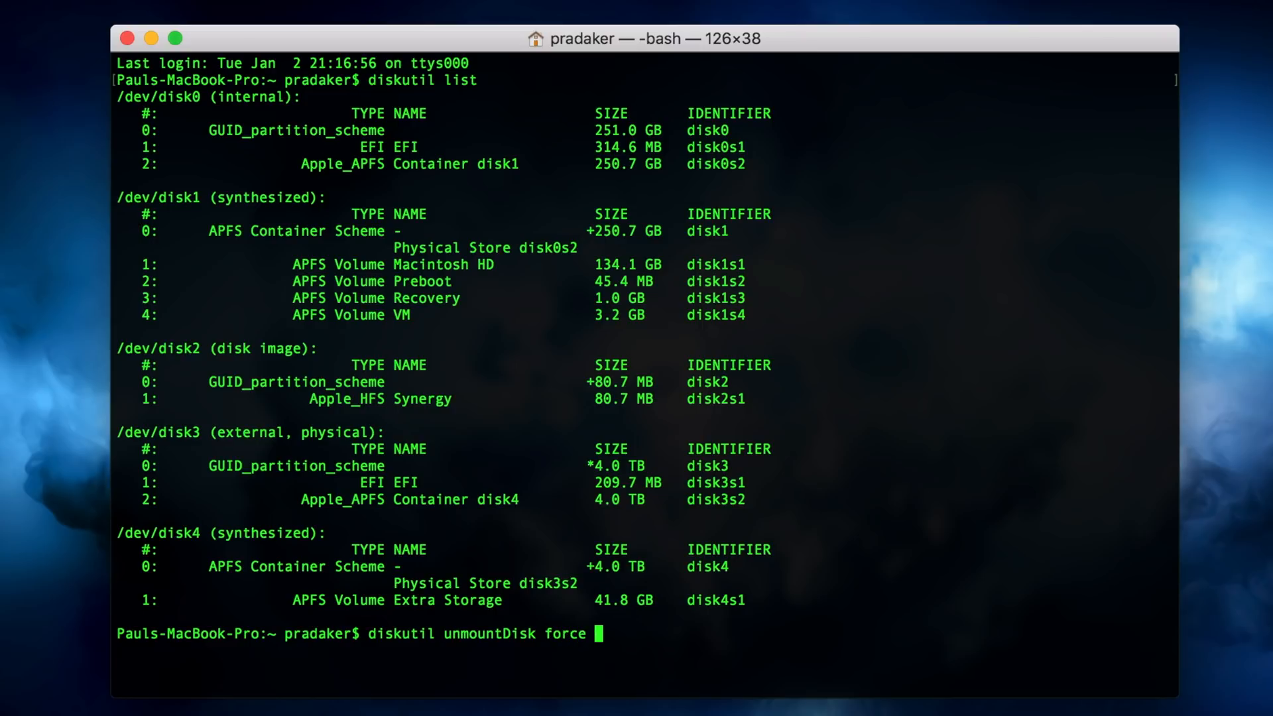
type("disk3")
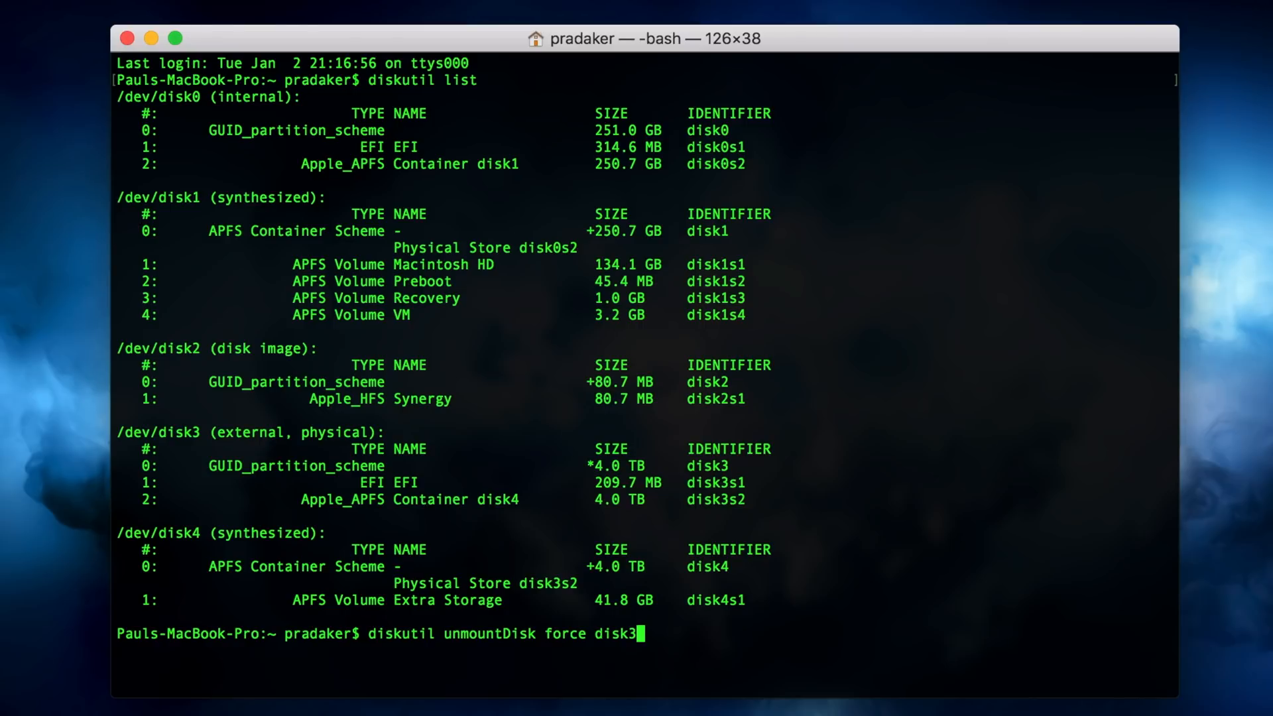
key("Backspace")
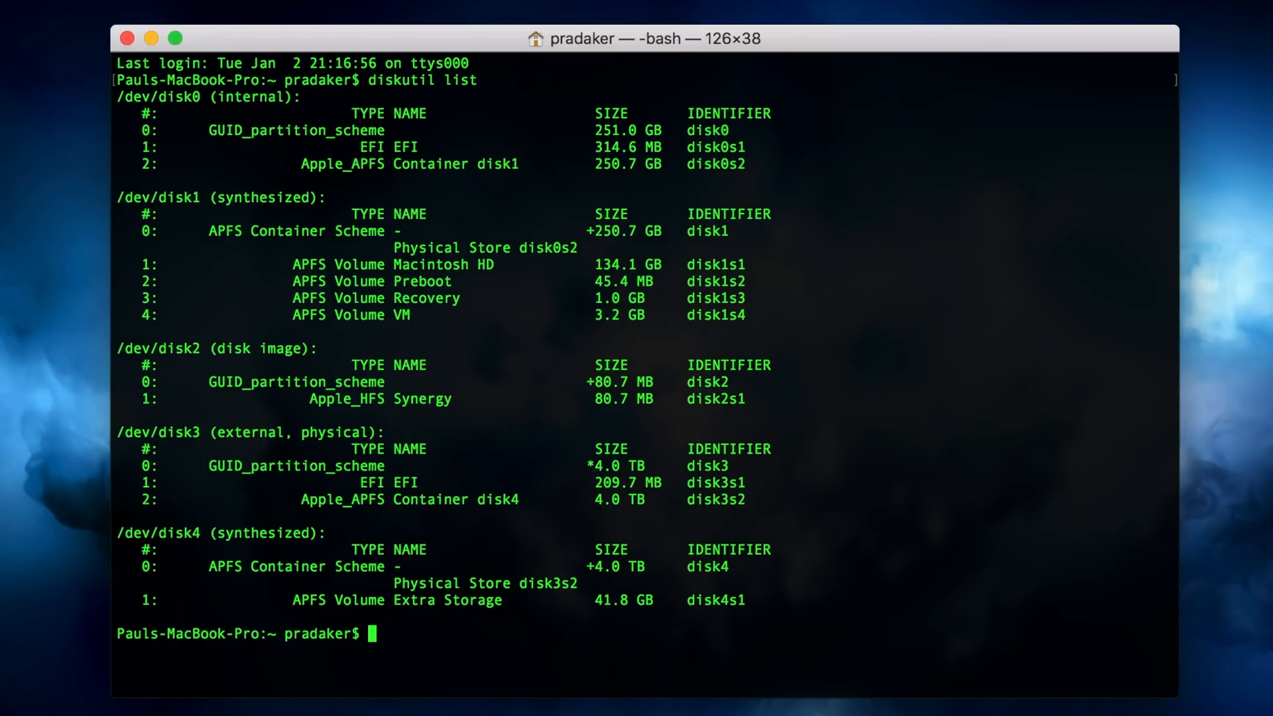
Enter 'sudo dd if=/dev/zero of=/dev/rdisk3 bs=1024 count=1024' to zero the start of raw disk3
type("sudo")
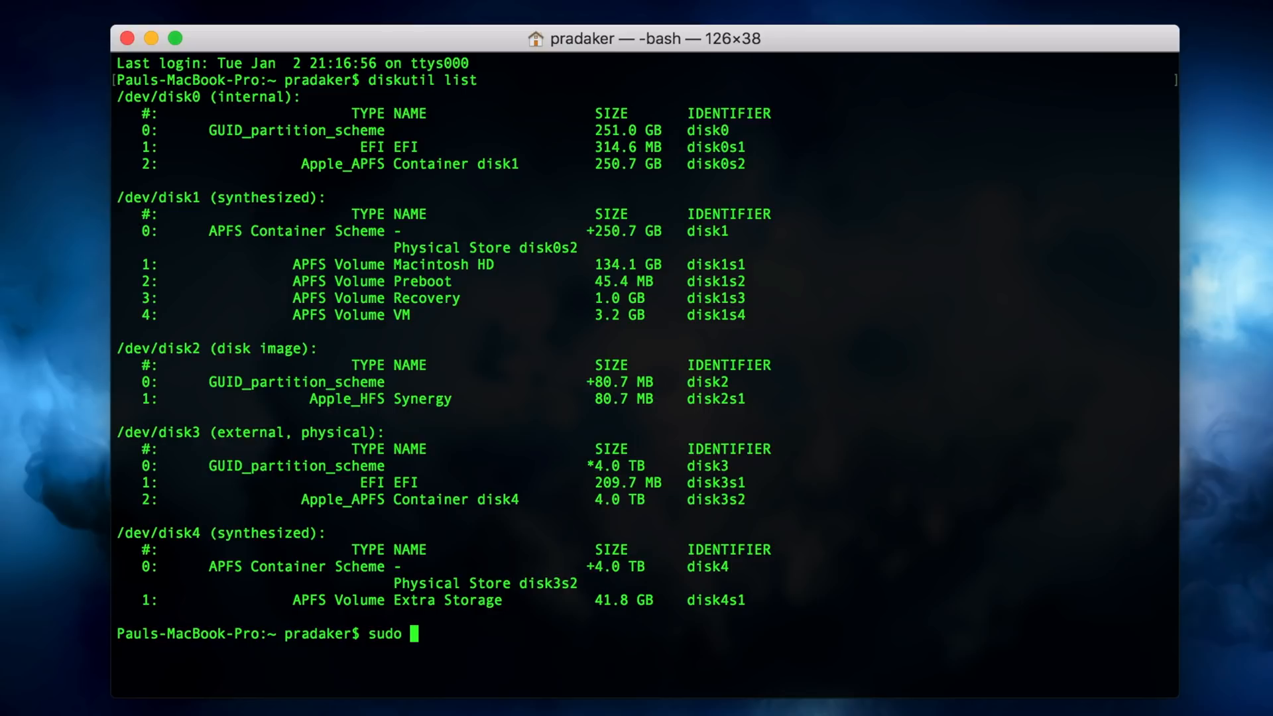
type("dd")
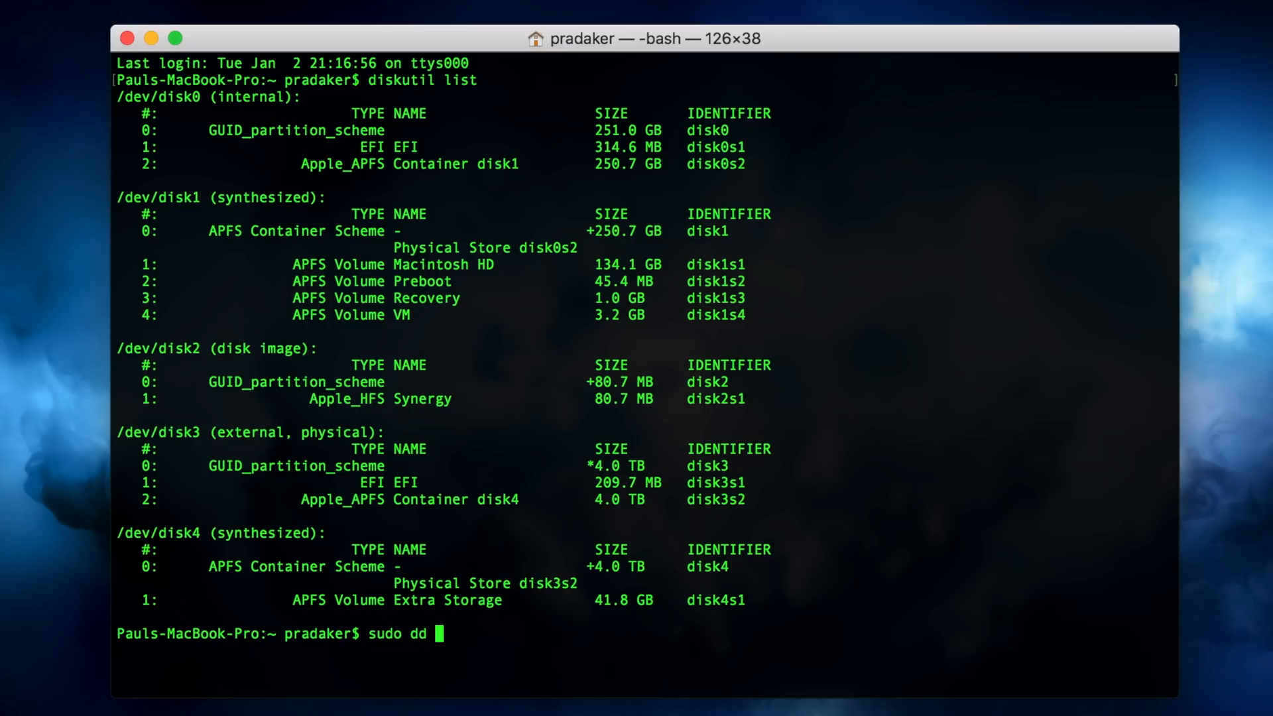
type("if=")
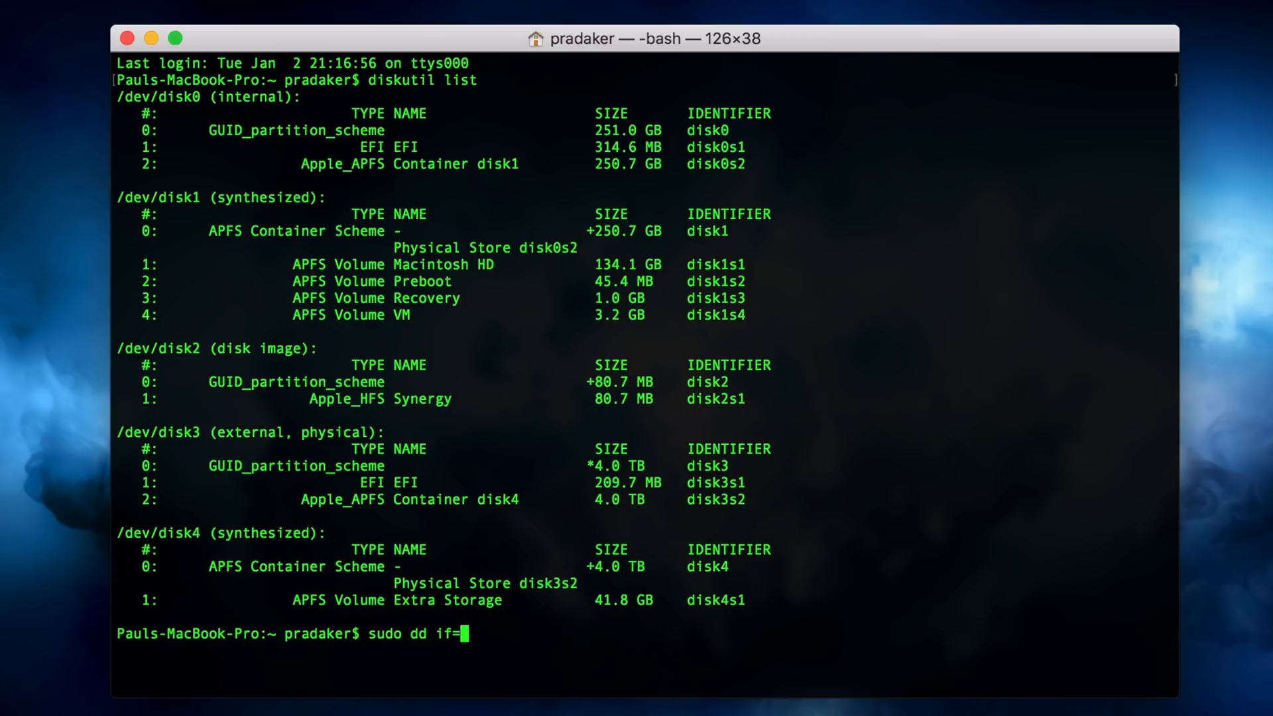
type("/dev/")
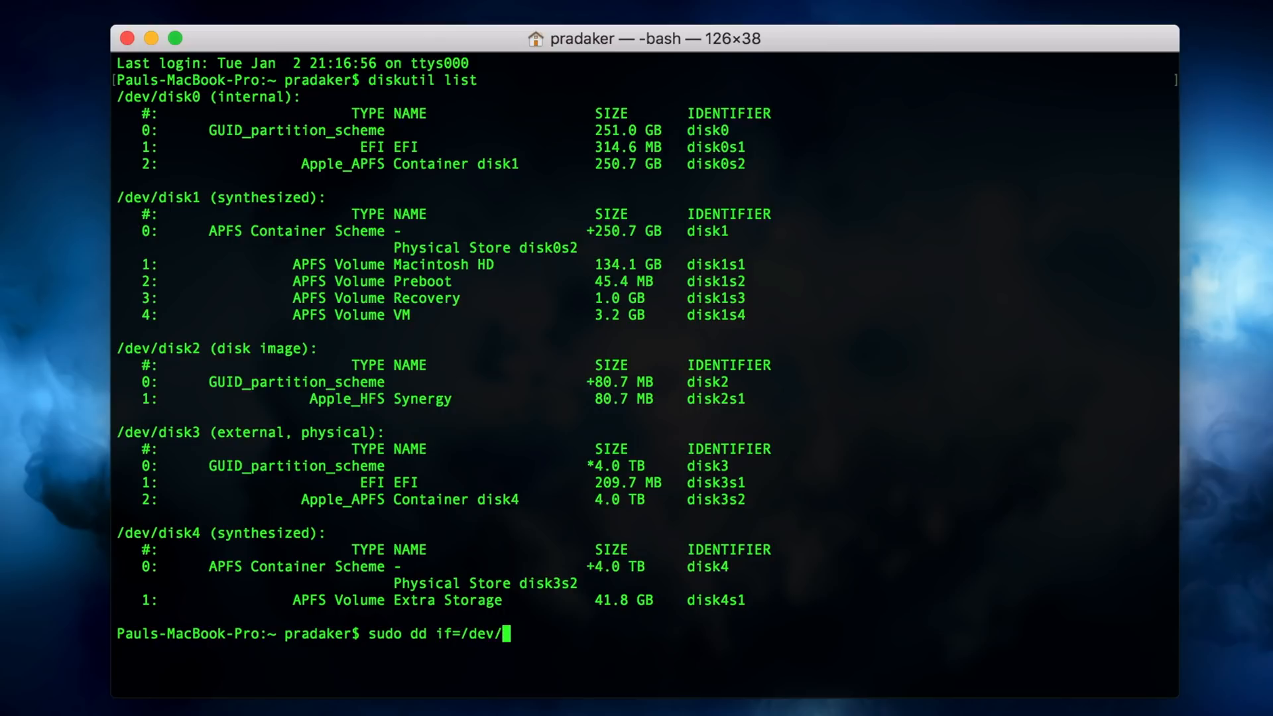
type("zero")
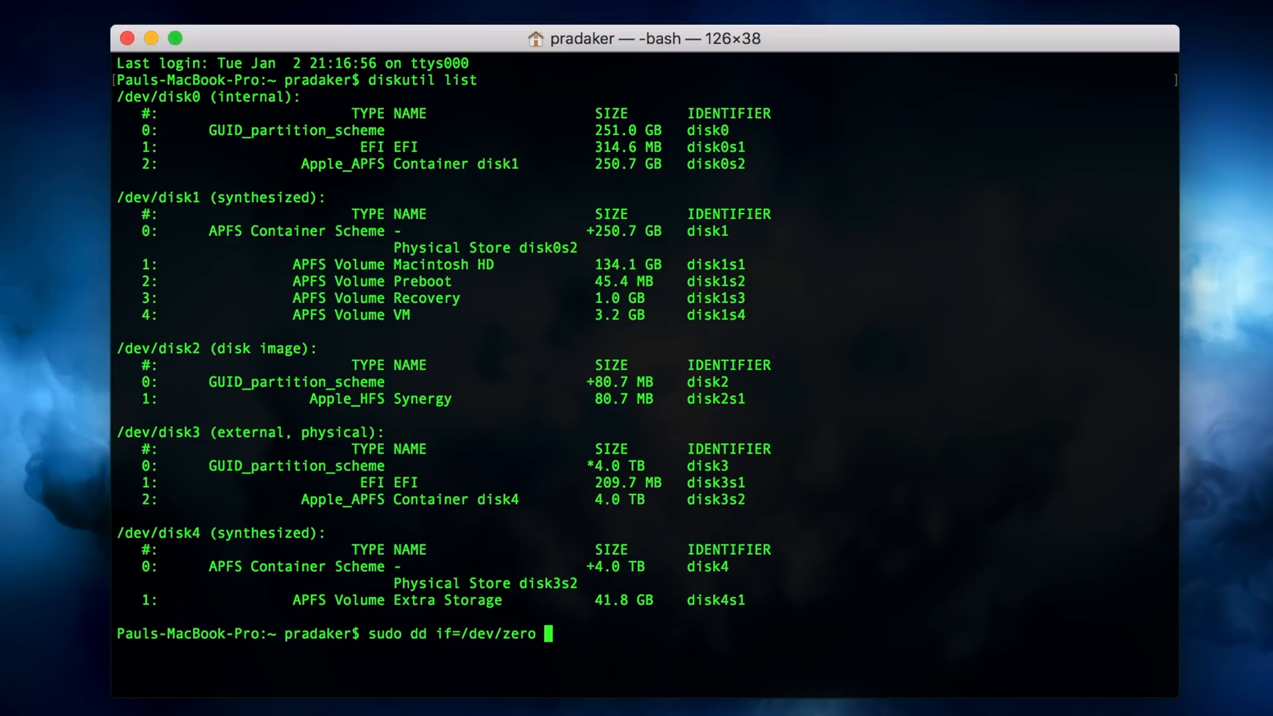
type("of=")
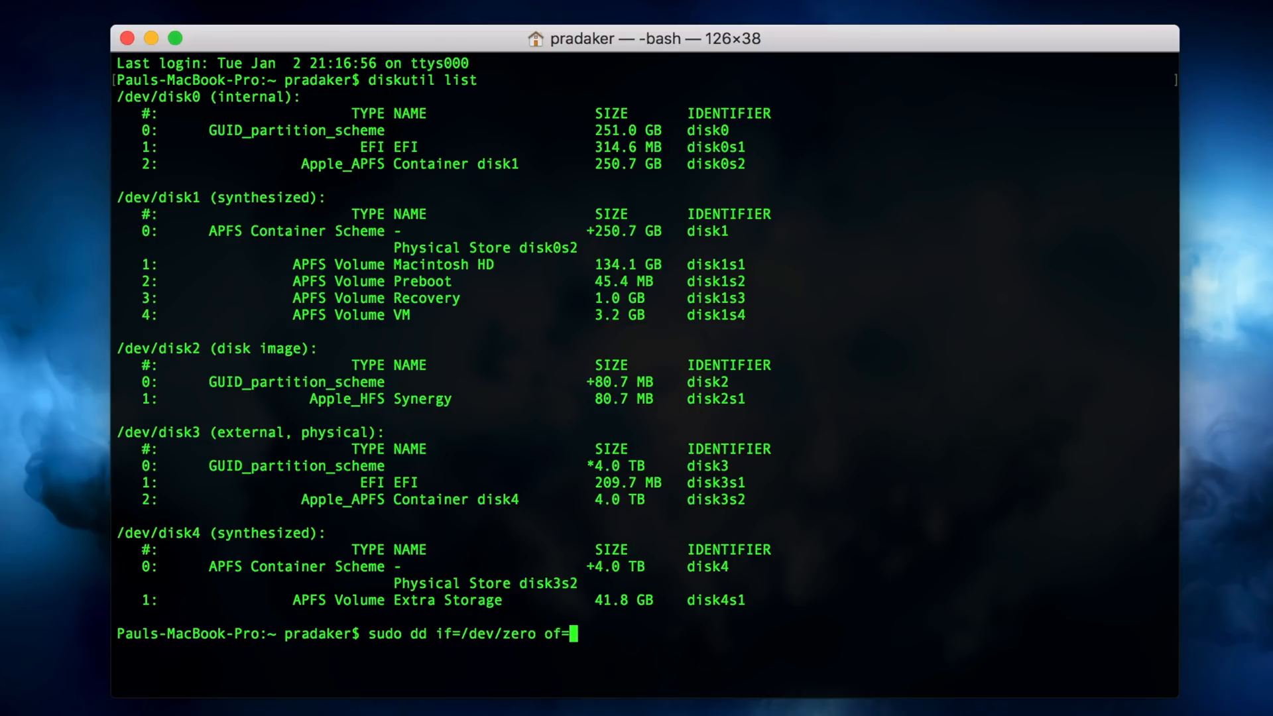
type("/dev/")
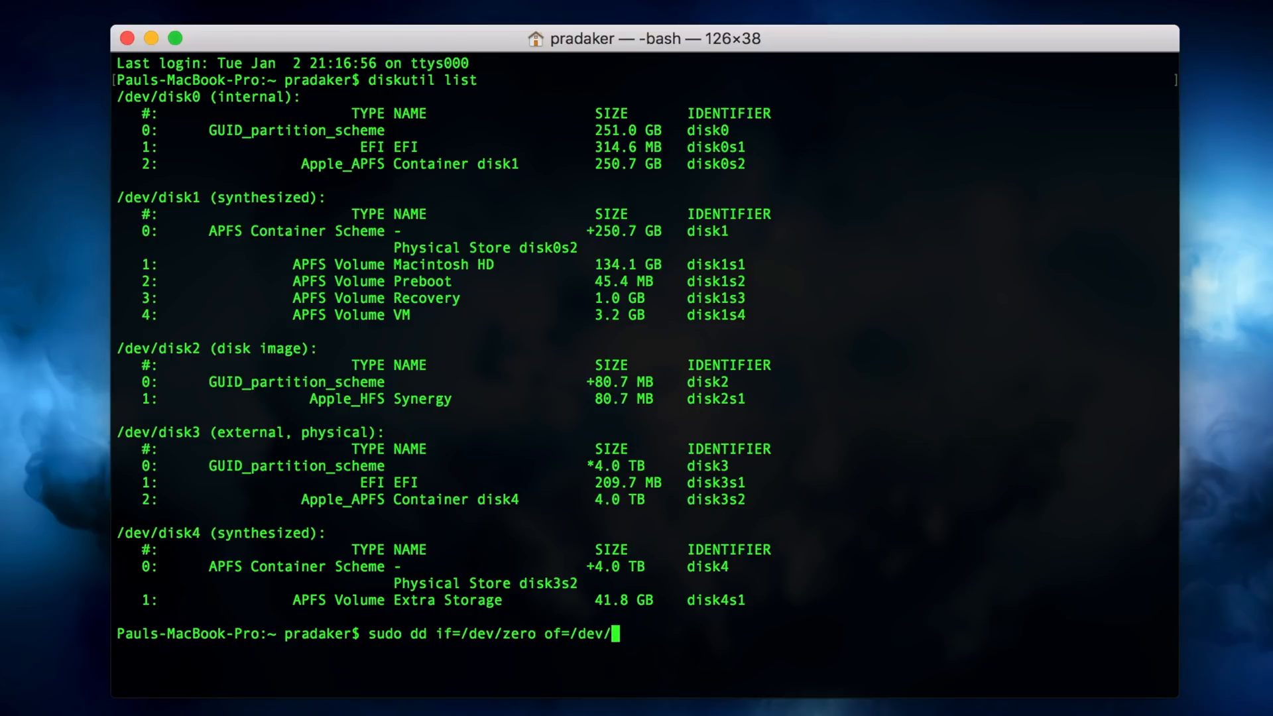
type("rd")
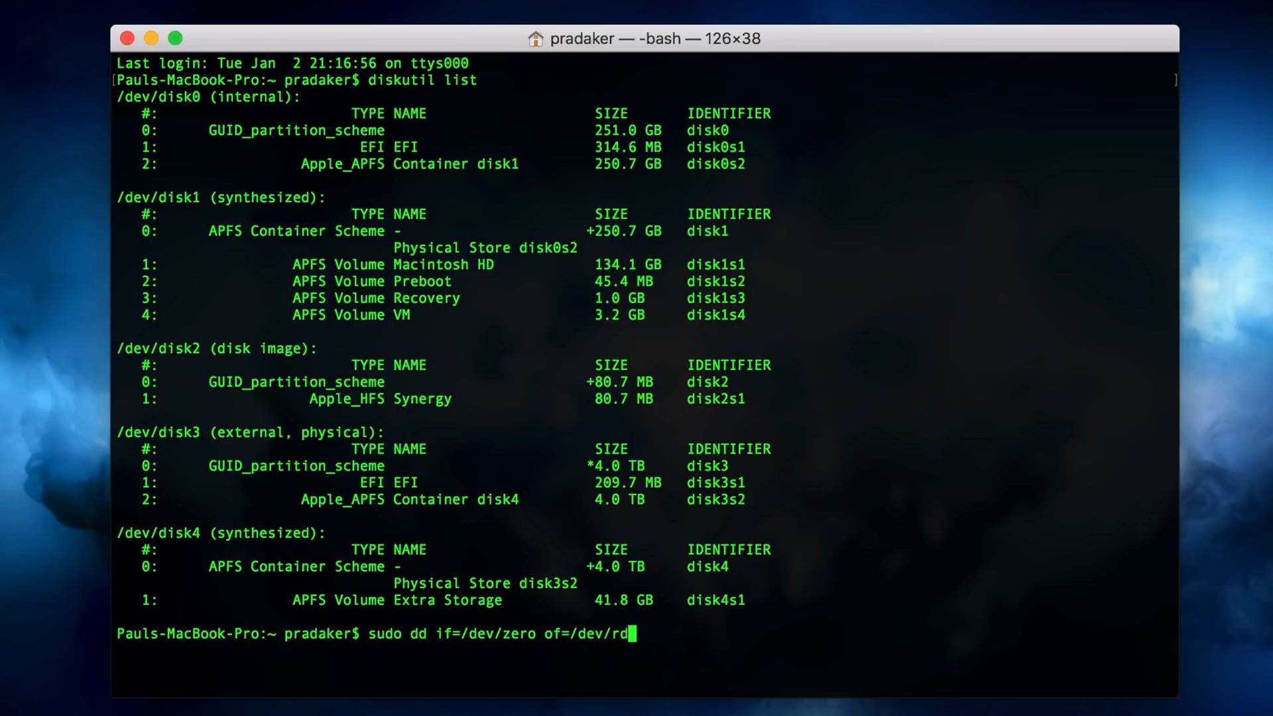
type("isk3")
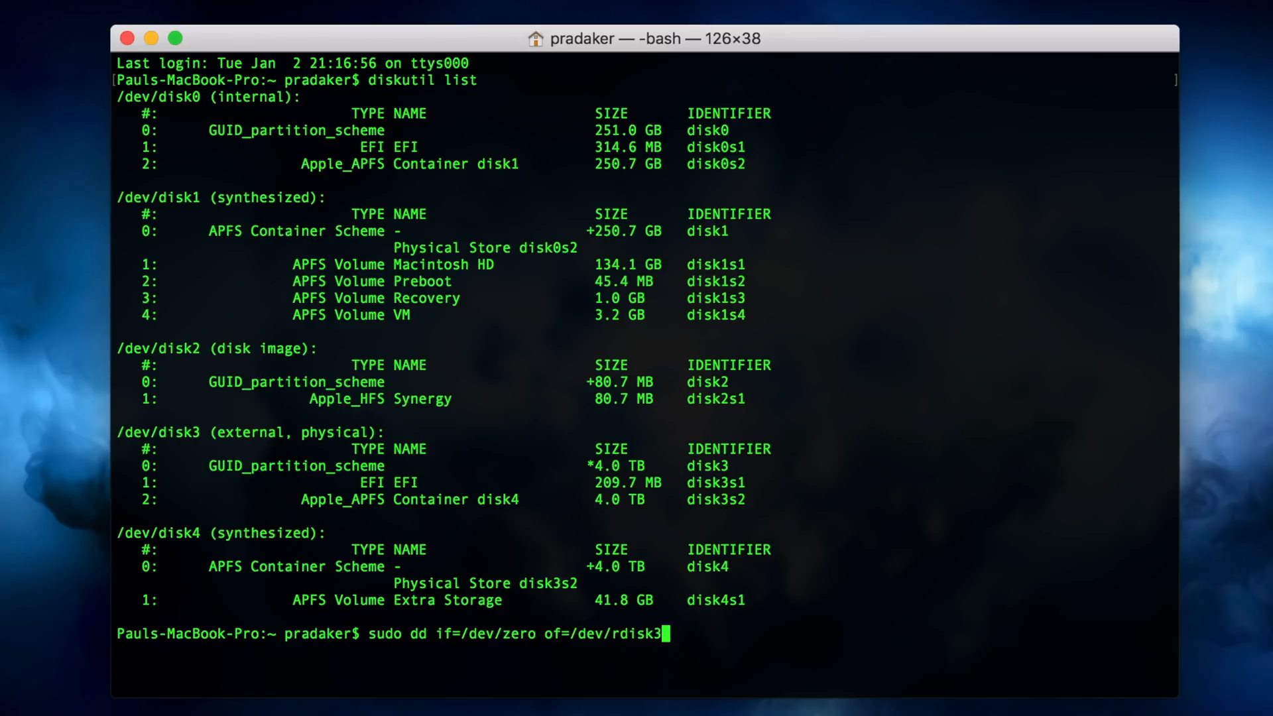
type("bs")
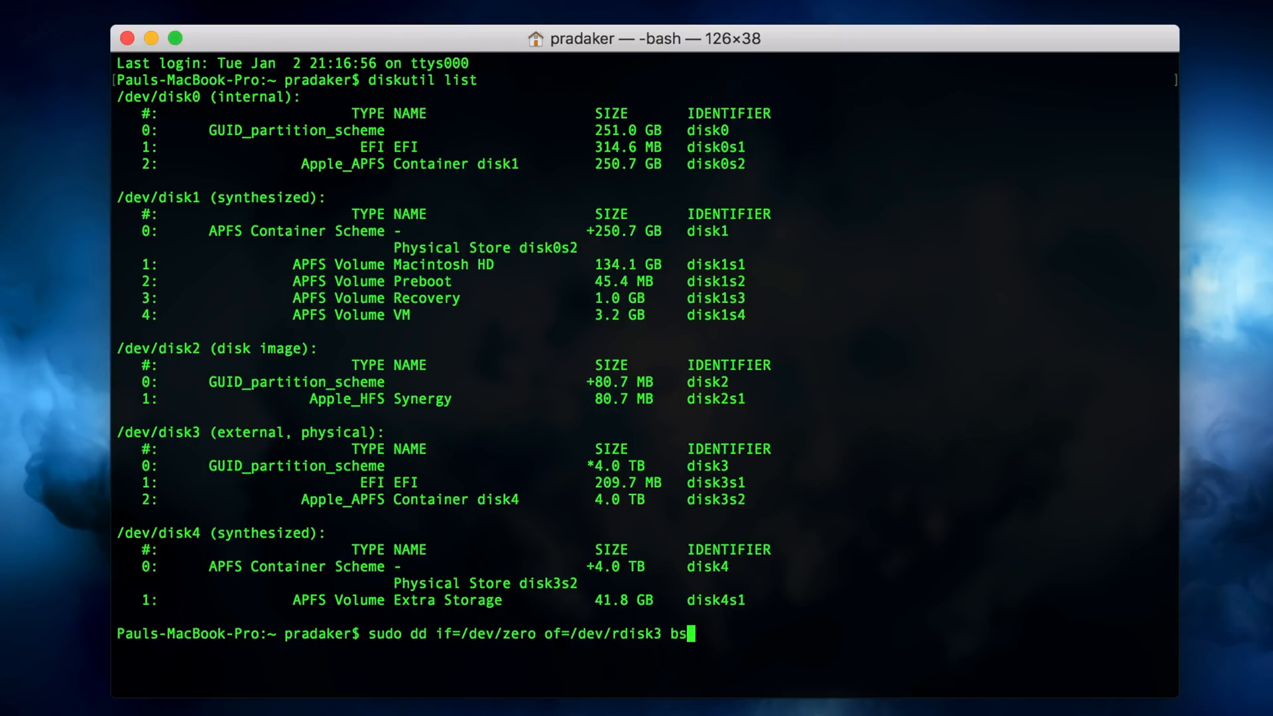
type("=")
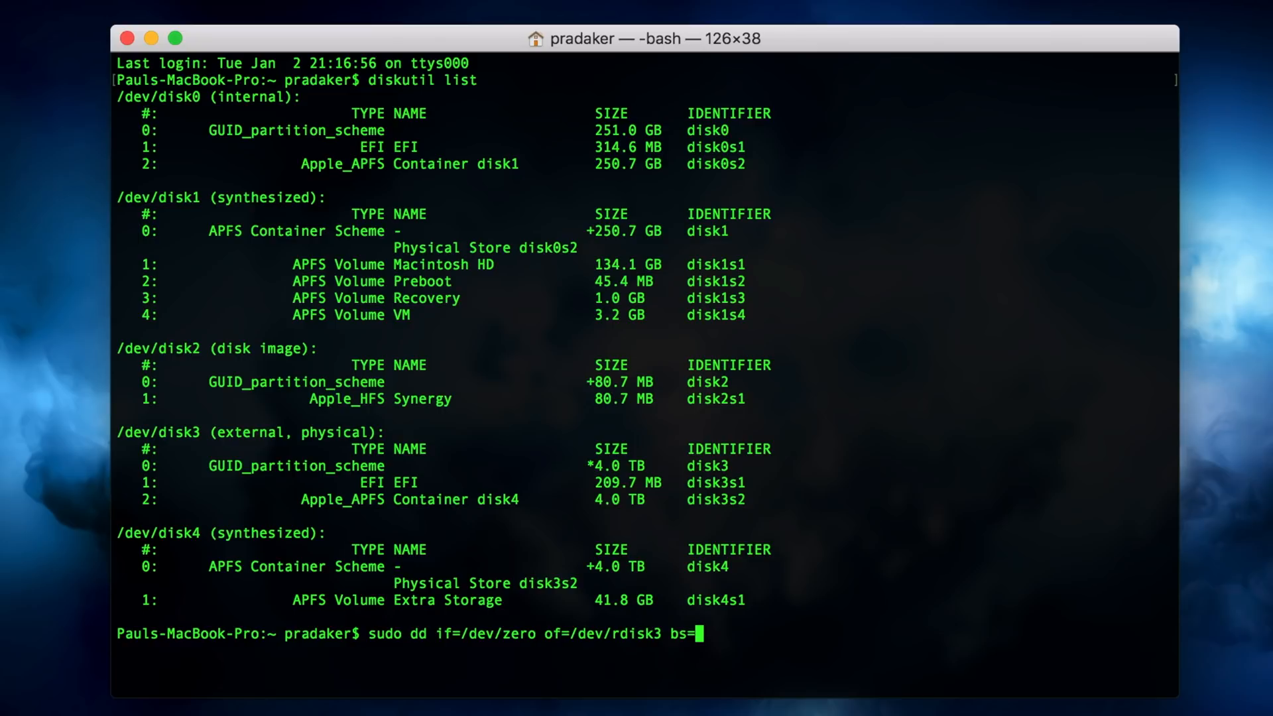
type("1024")
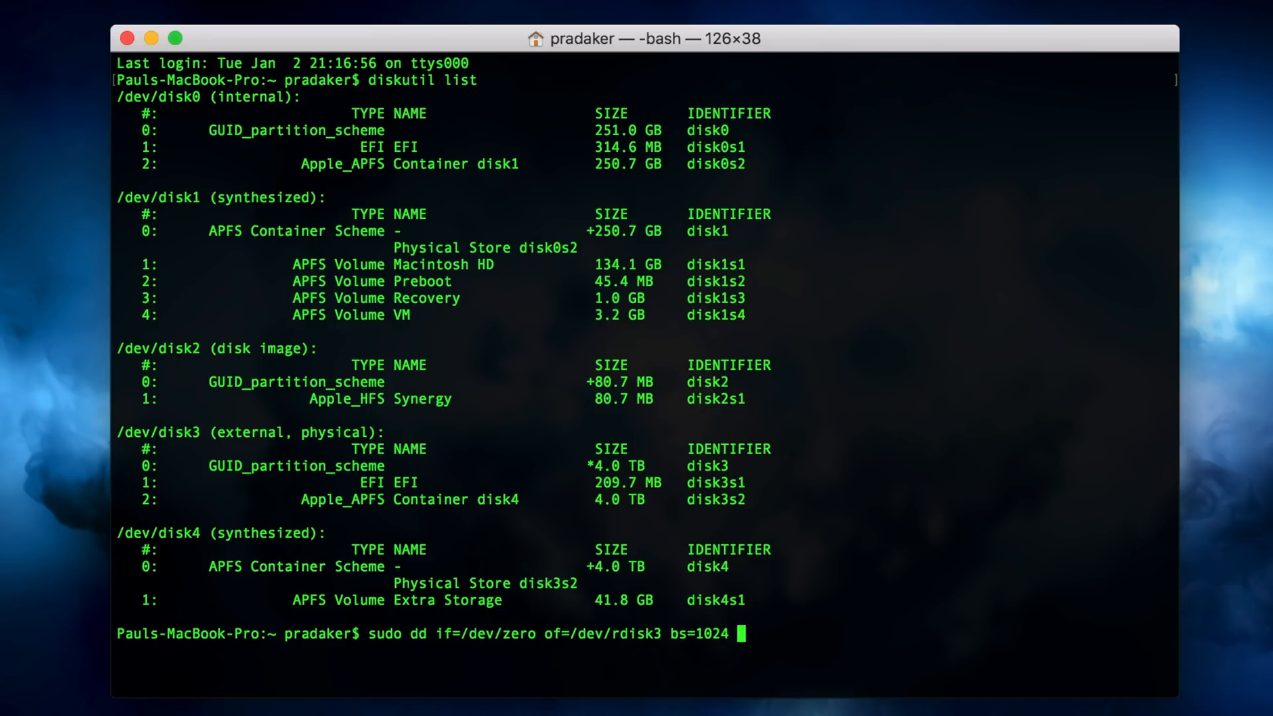
type("count")
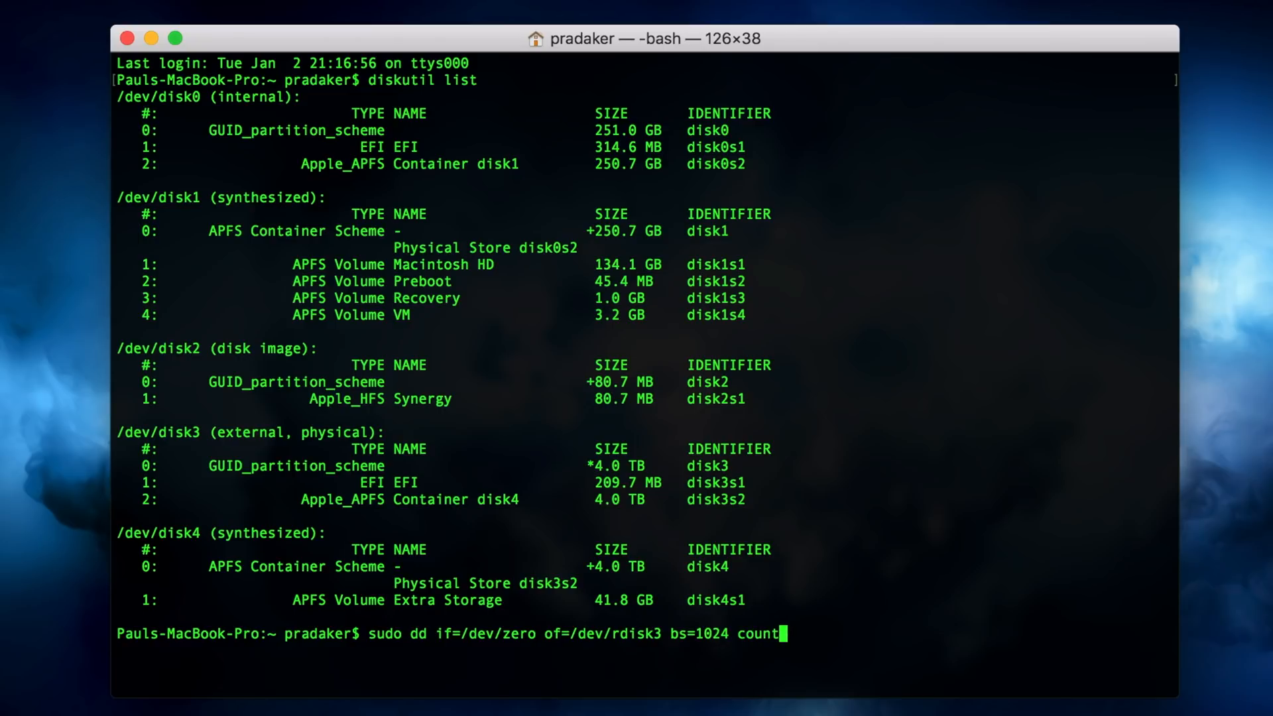
type("=102")
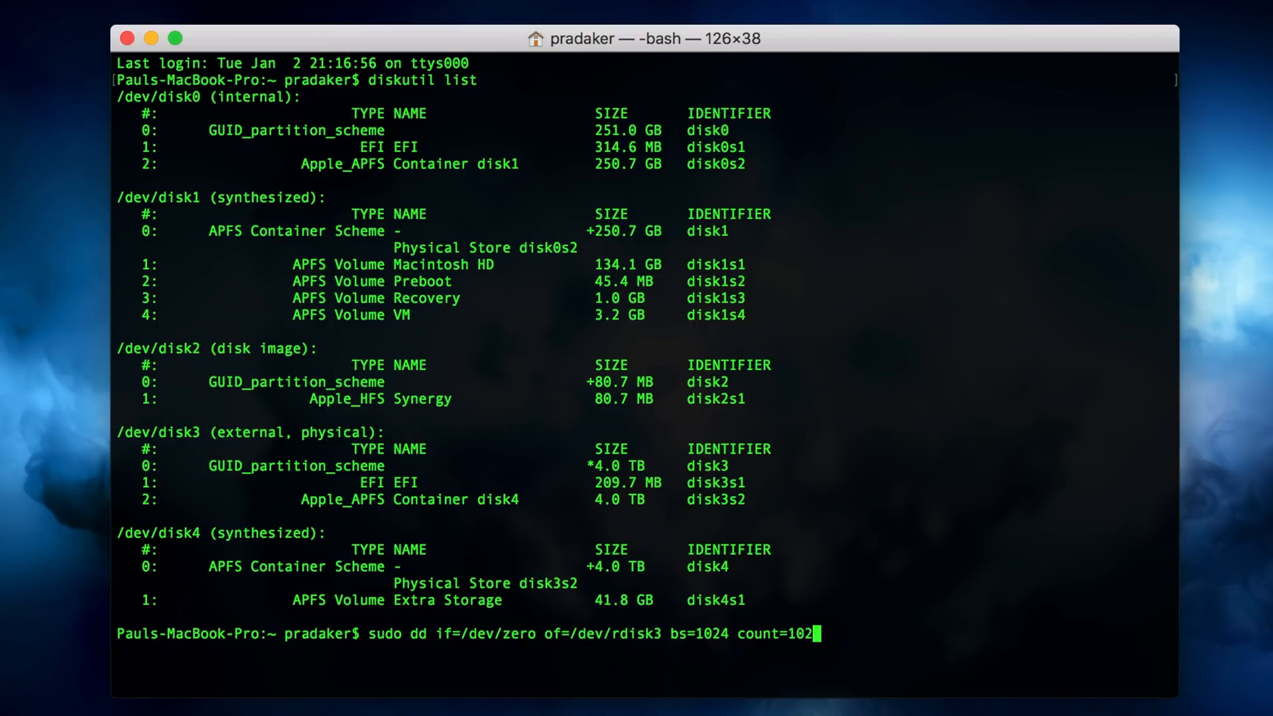
type("4")
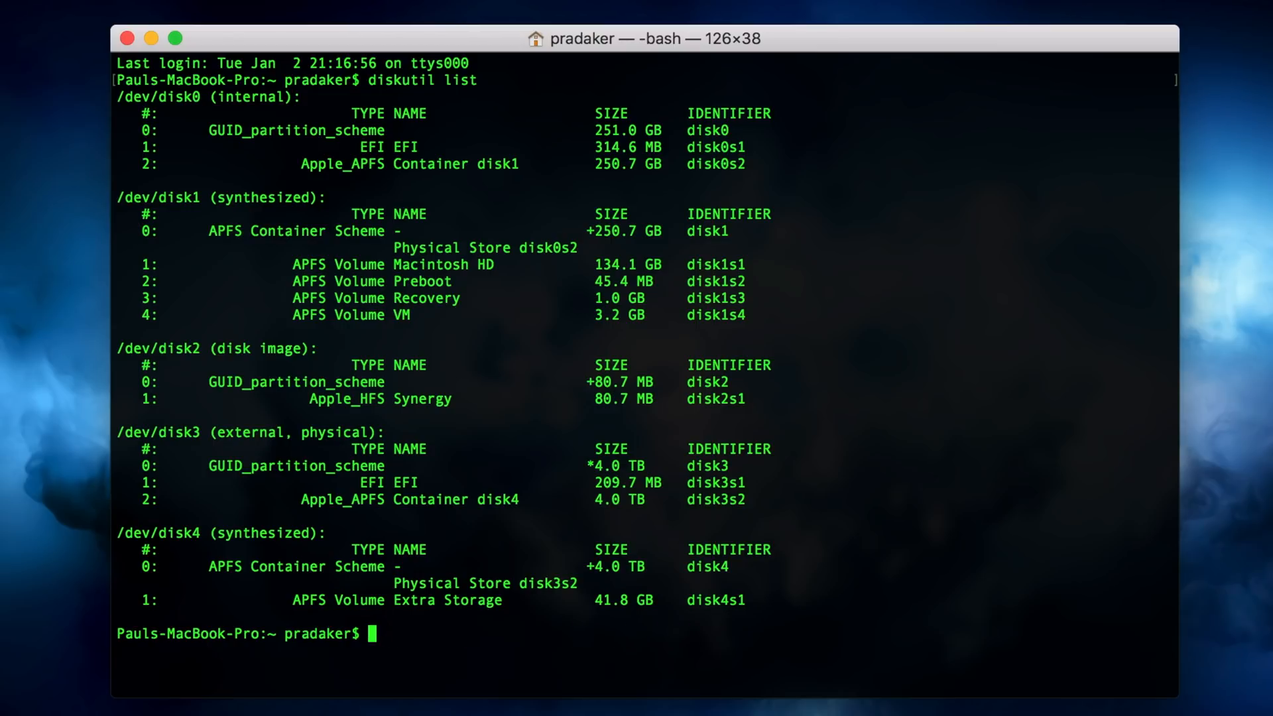
Enter 'diskutil partitionDisk disk3 GPT JHFS+ "Extra Storage" 0g' to repartition the drive
type("disk")
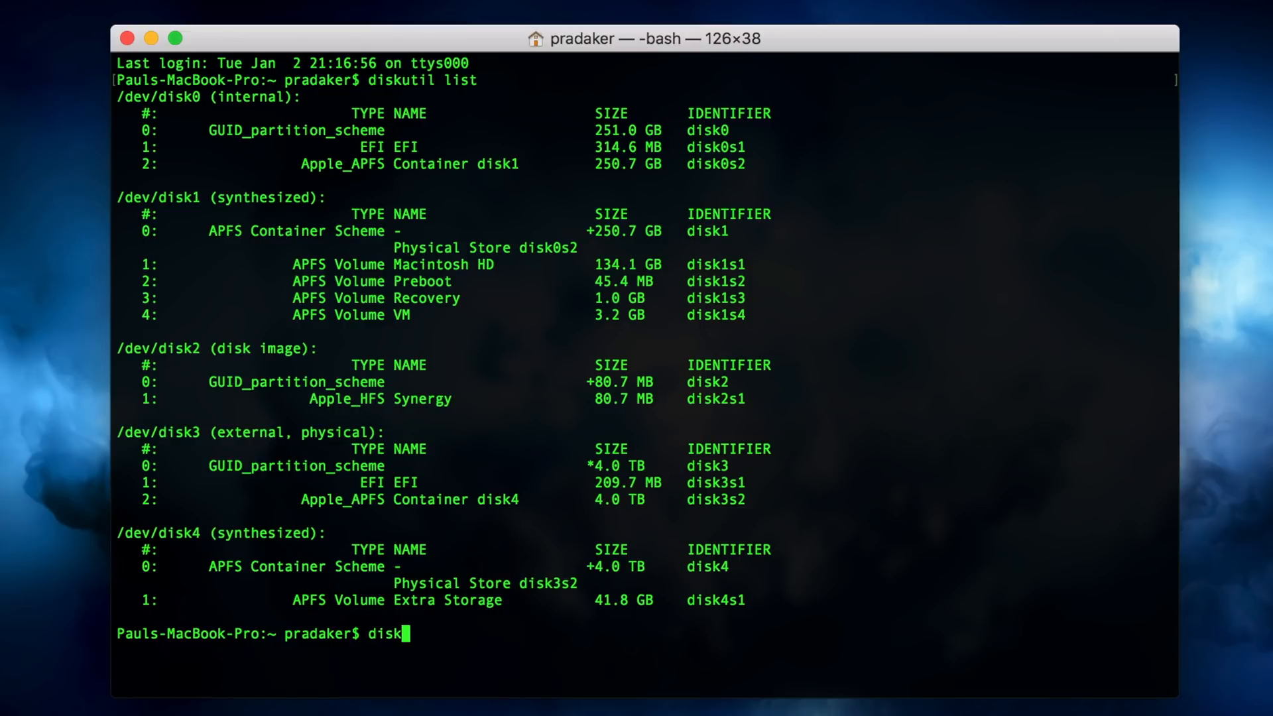
type("util partitionDisk")
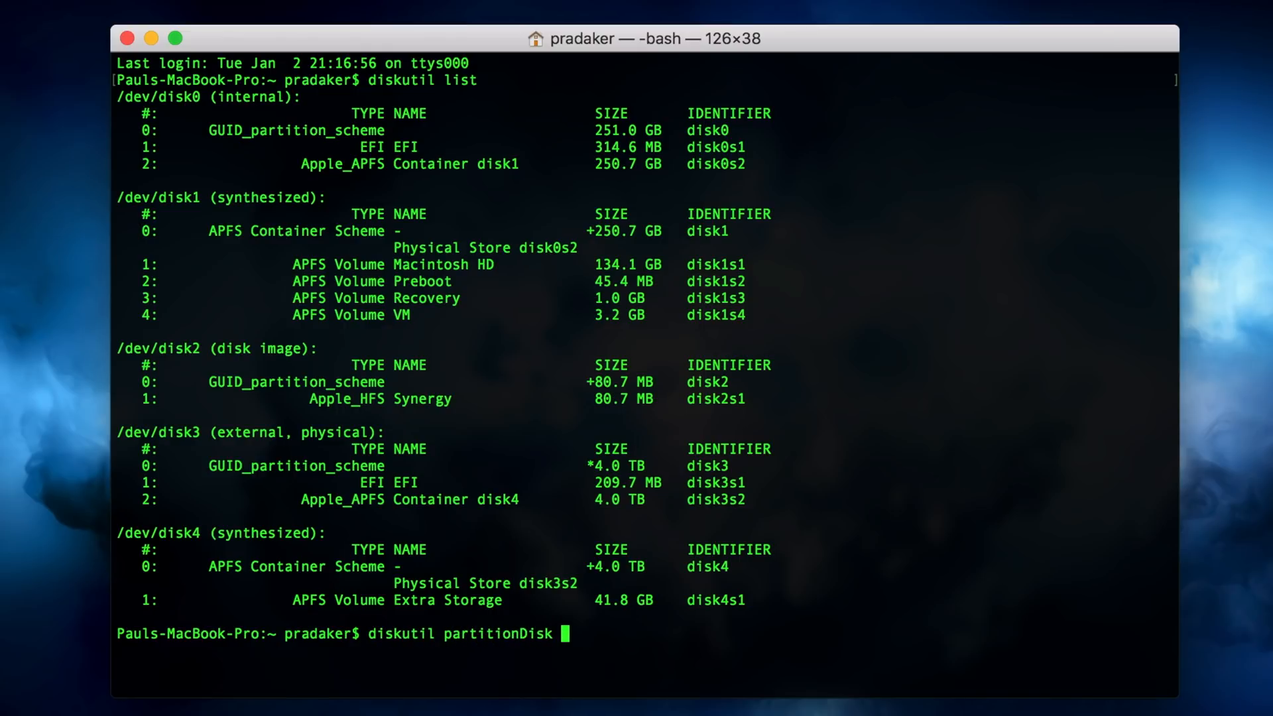
type("disk3")
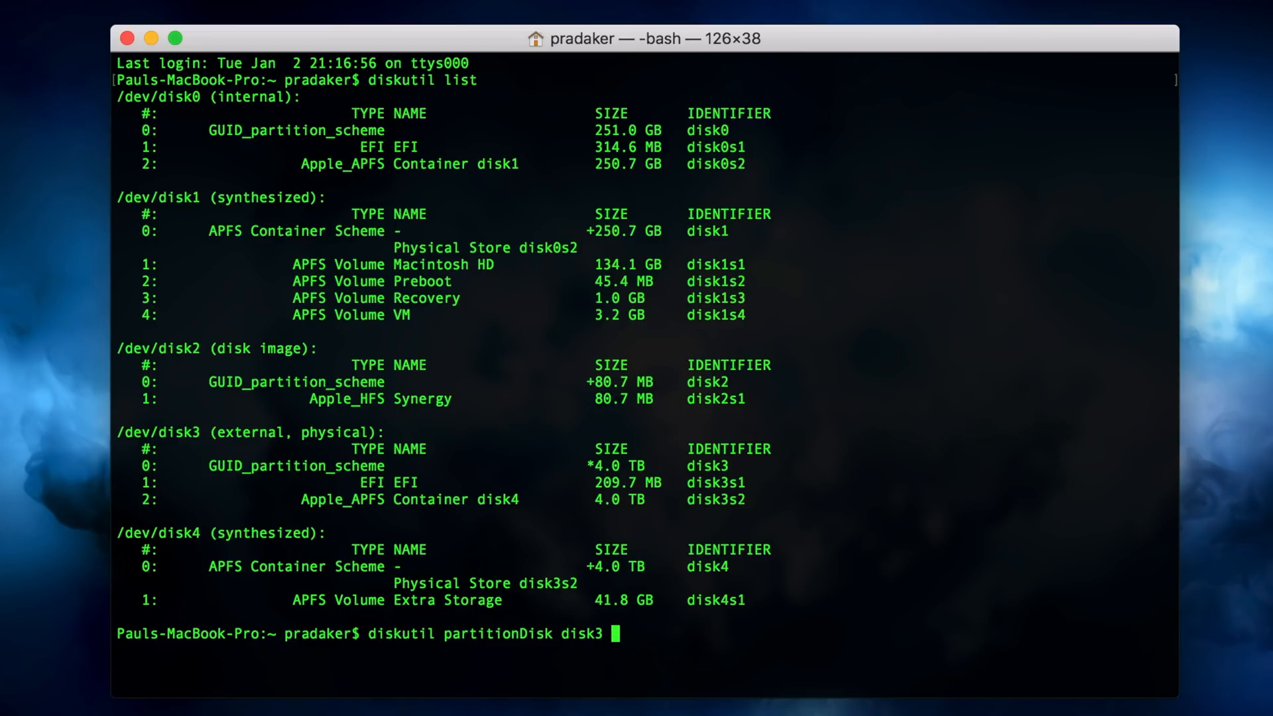
type("GPT")
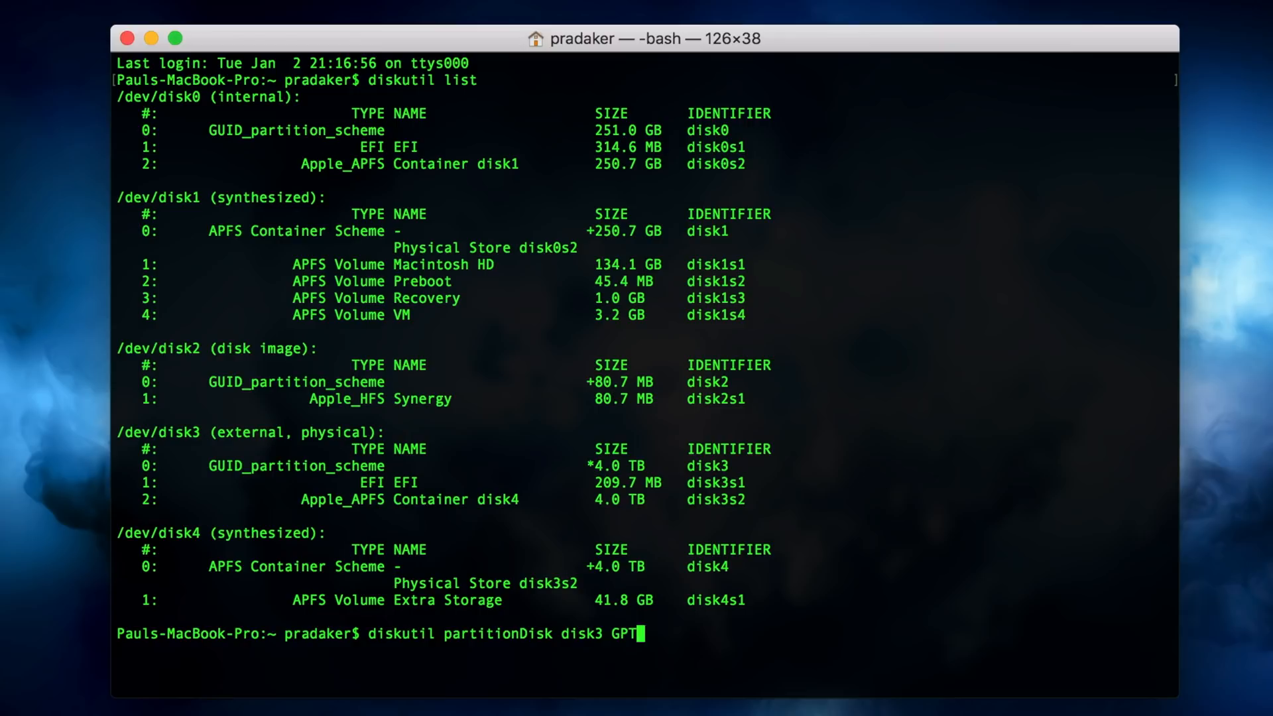
type("JH")
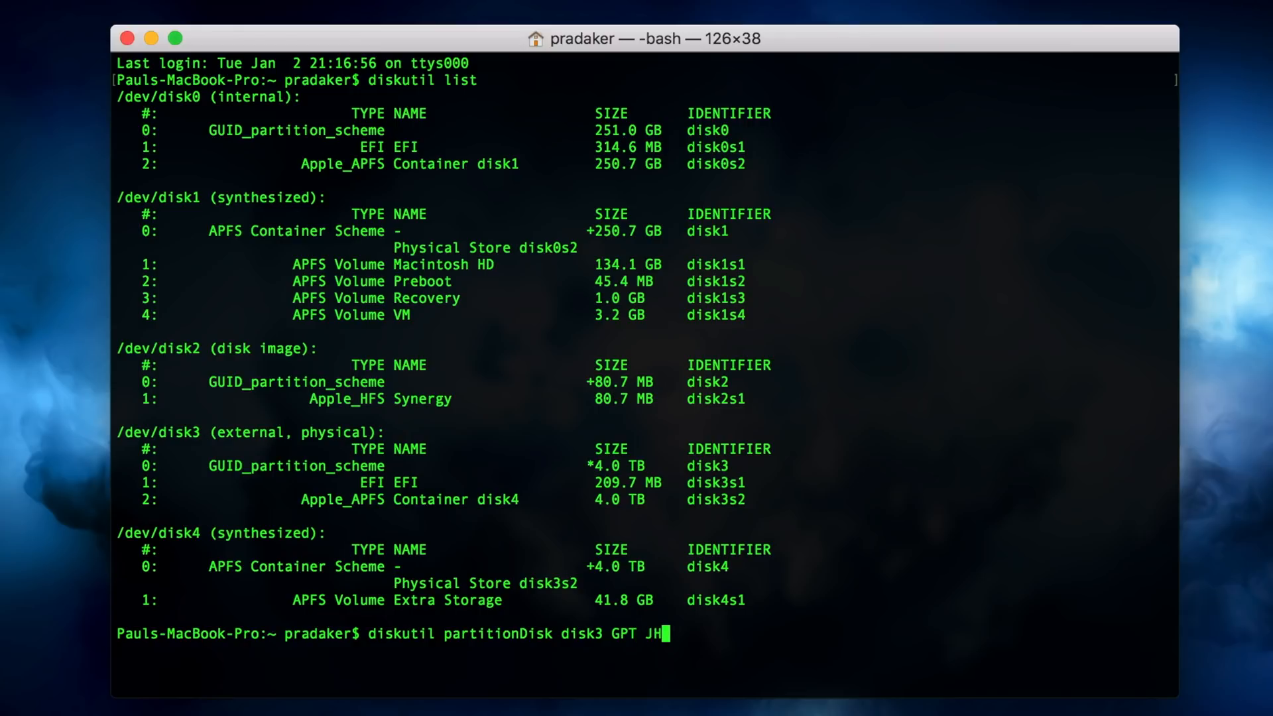
type("FS+")
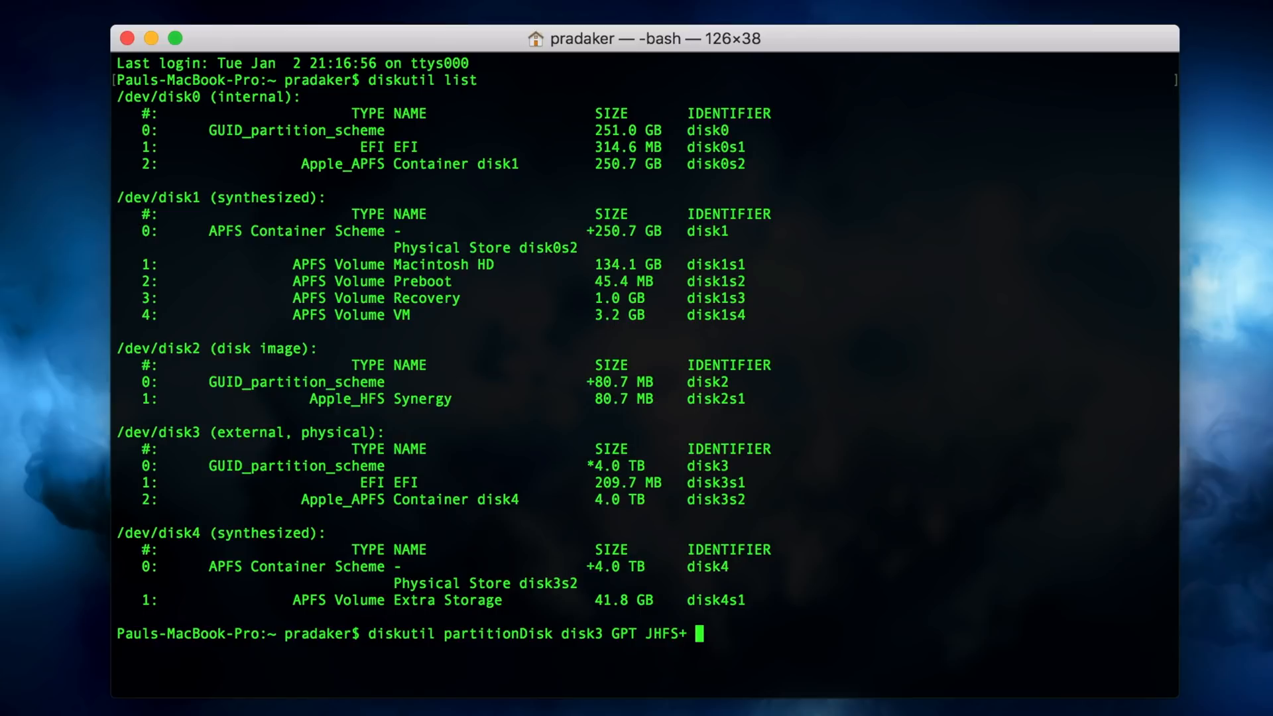
type("\"")
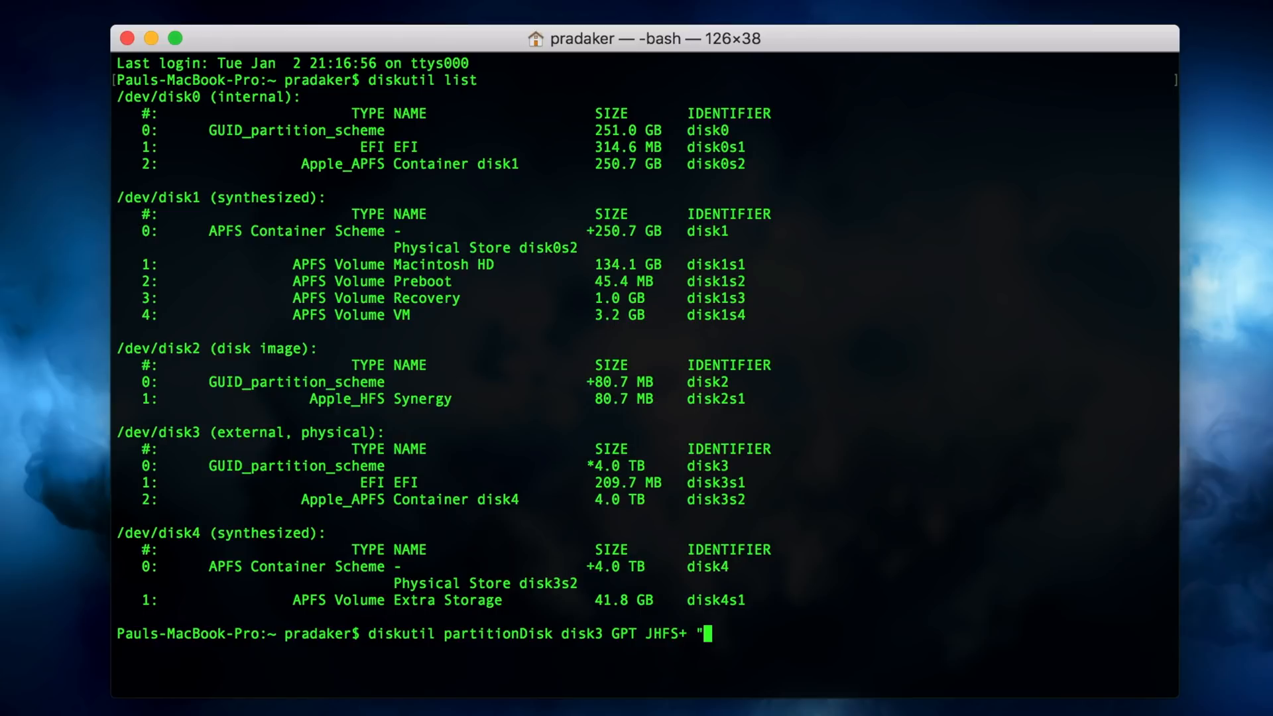
type("Extra")
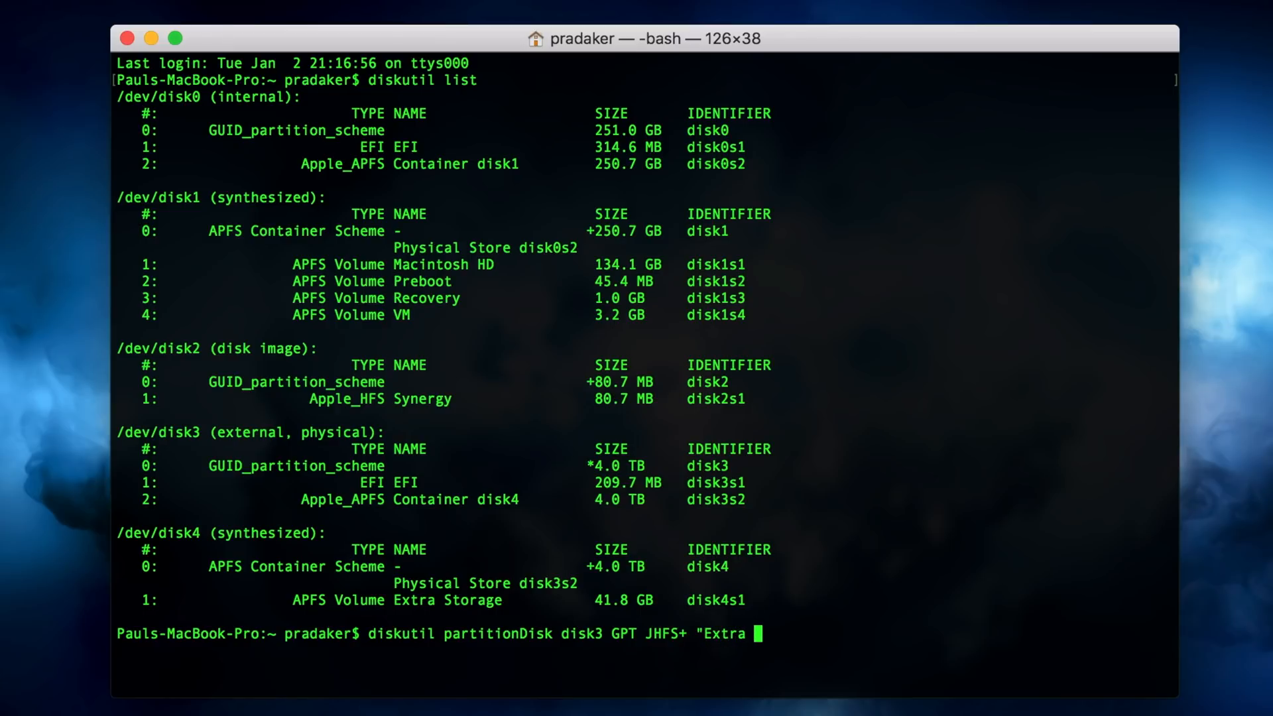
type("Storage\"")
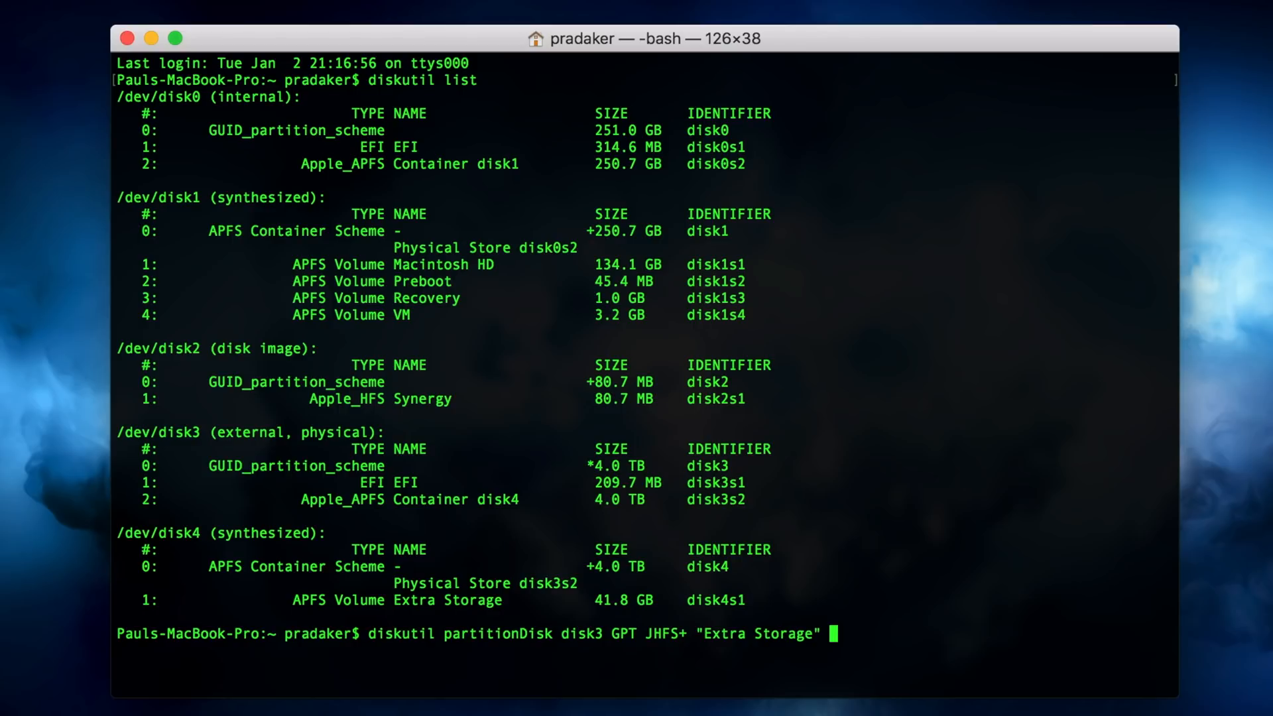
type("0g")
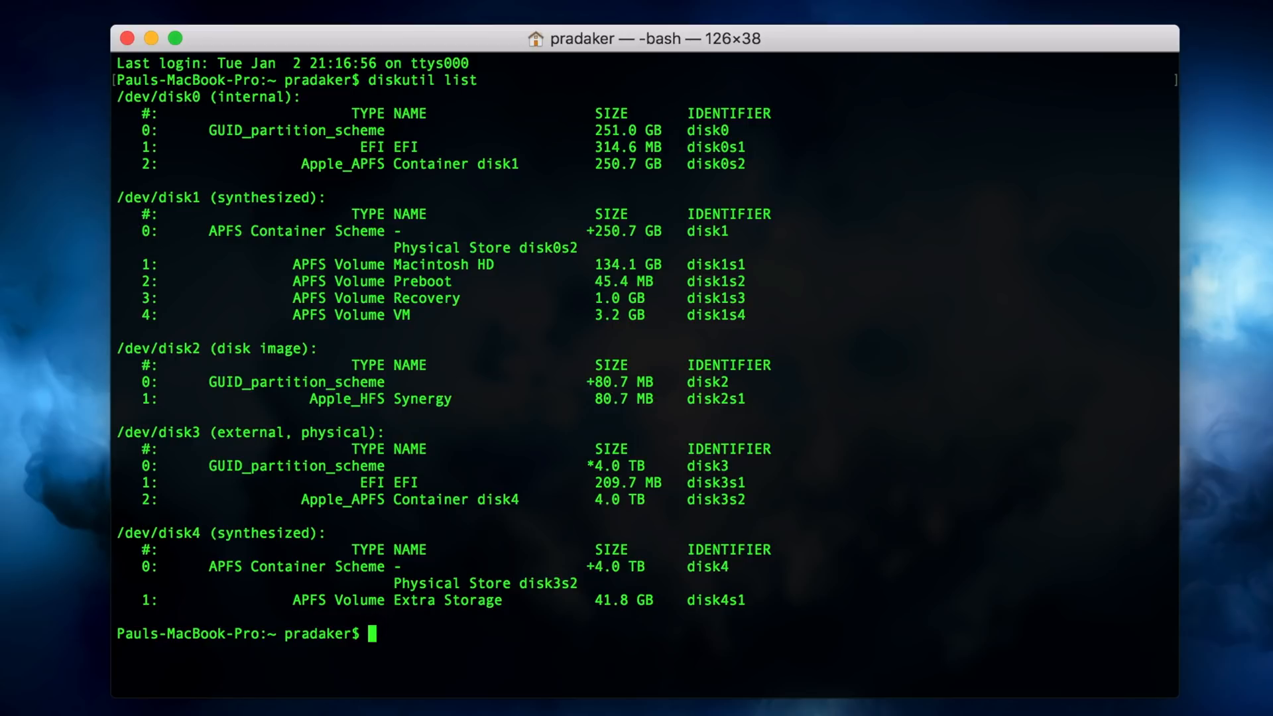
type("disk")
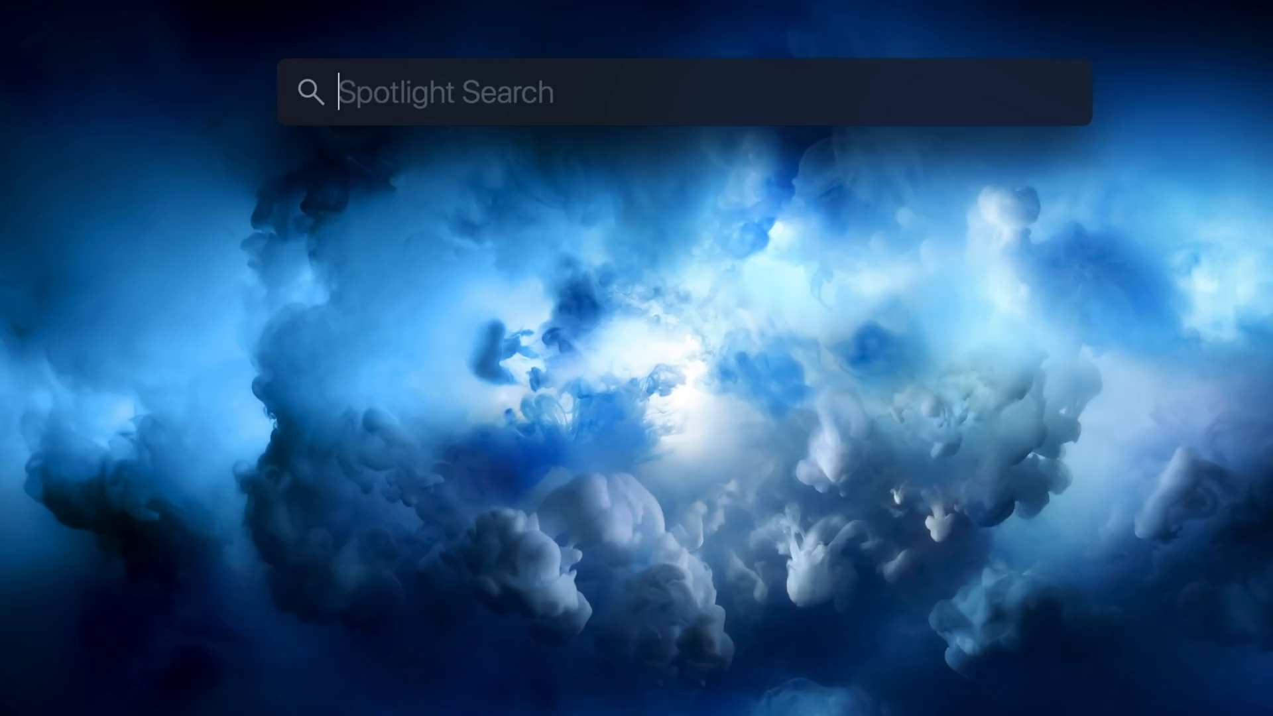
mouse_move(739, 412)
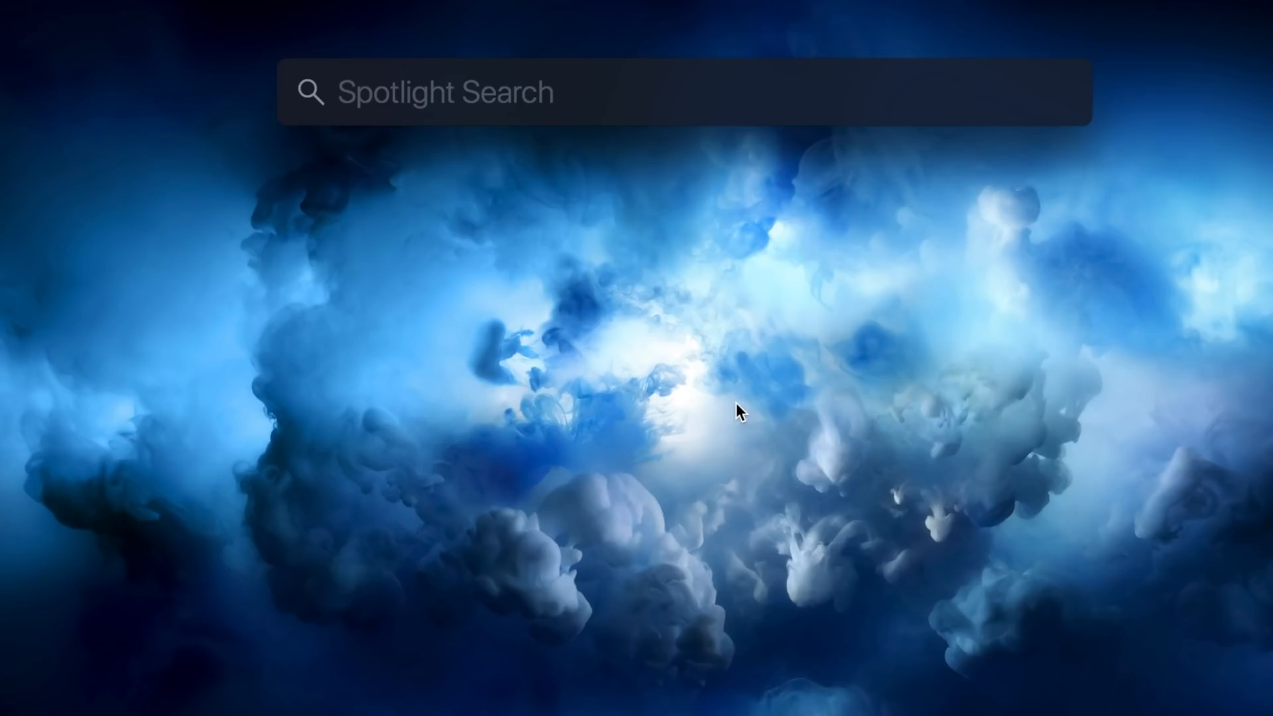
Launch Disk Utility by searching 'disk utility' in Spotlight
type("disk utility")
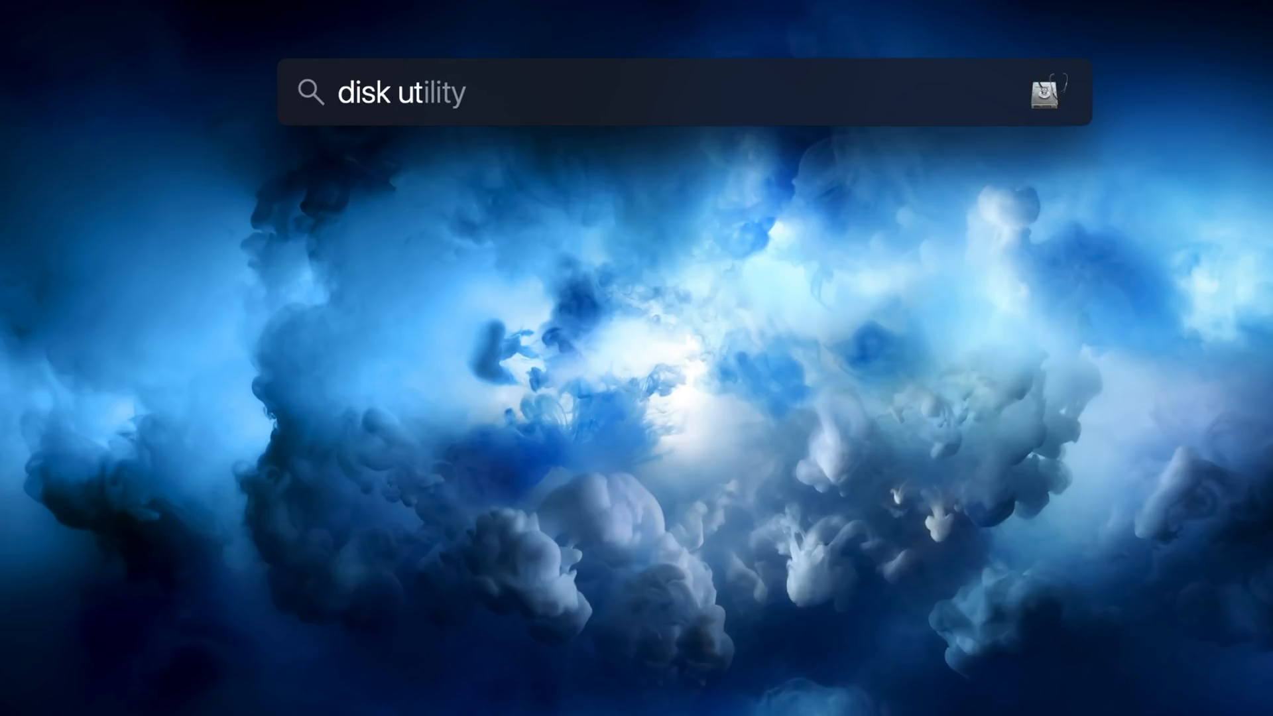
key("Return")
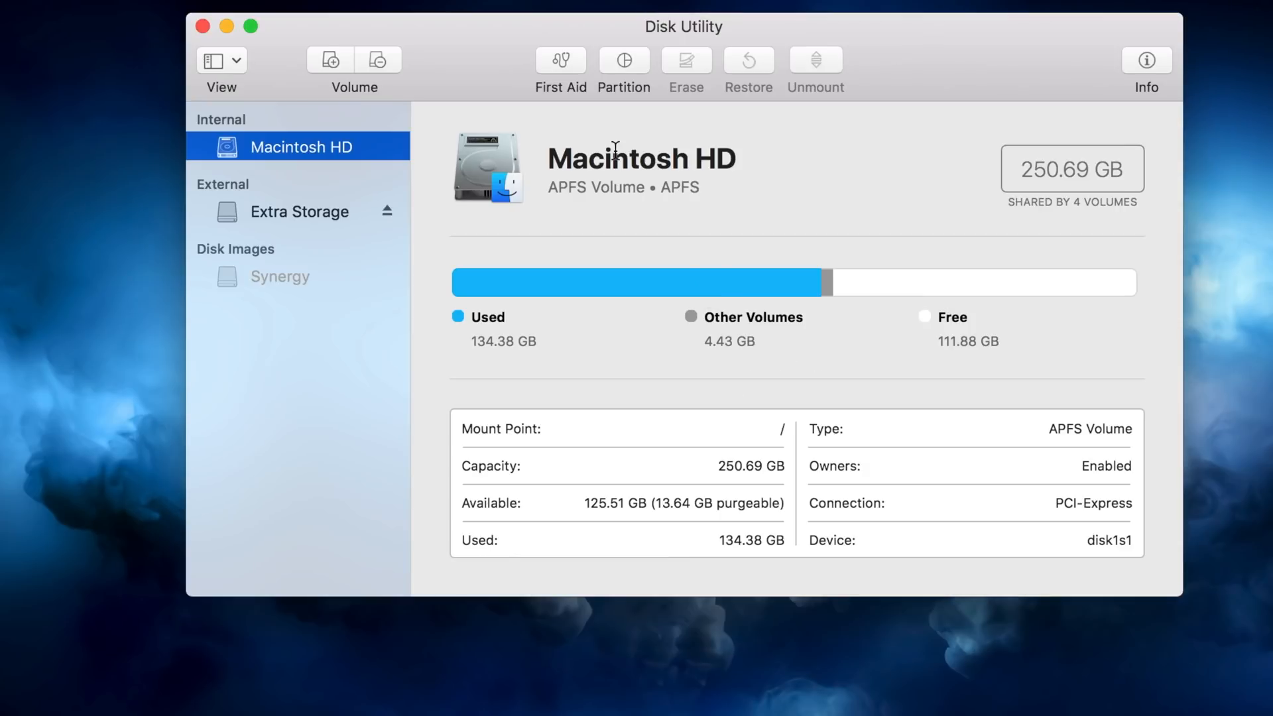
mouse_move(615, 162)
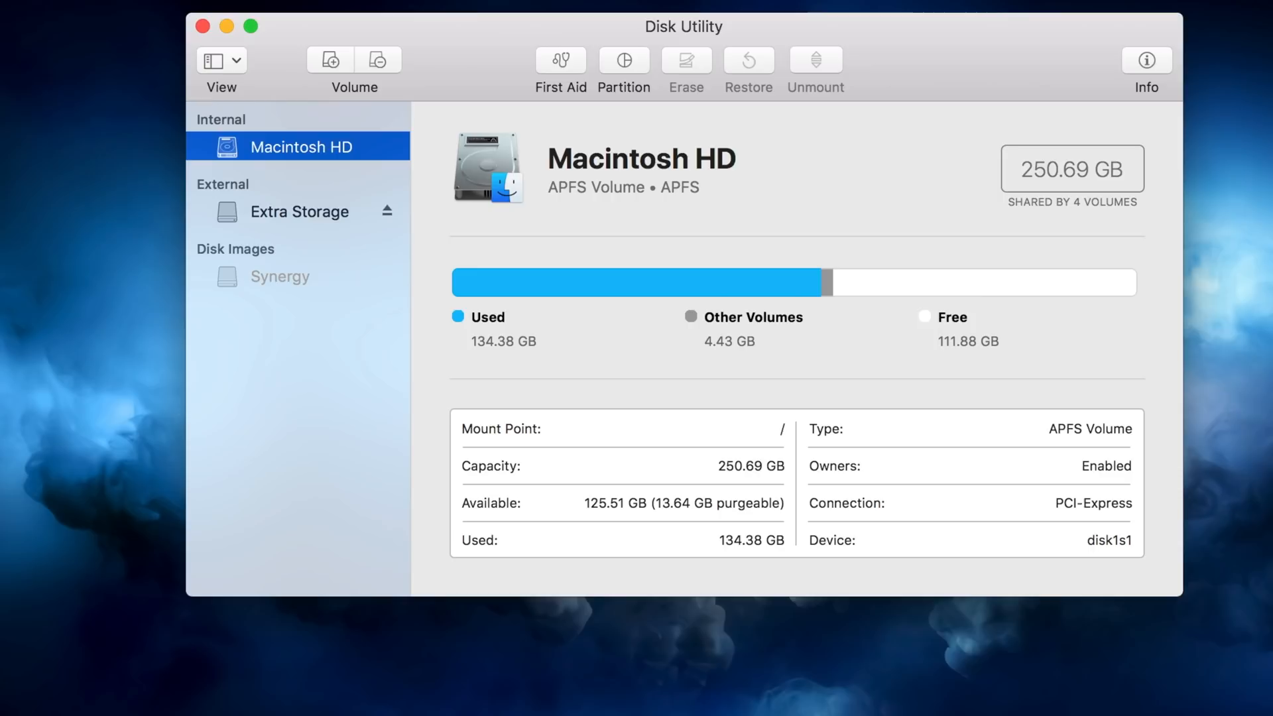
Select Extra Storage in the sidebar to show its 4 TB APFS volume details
left_click(298, 211)
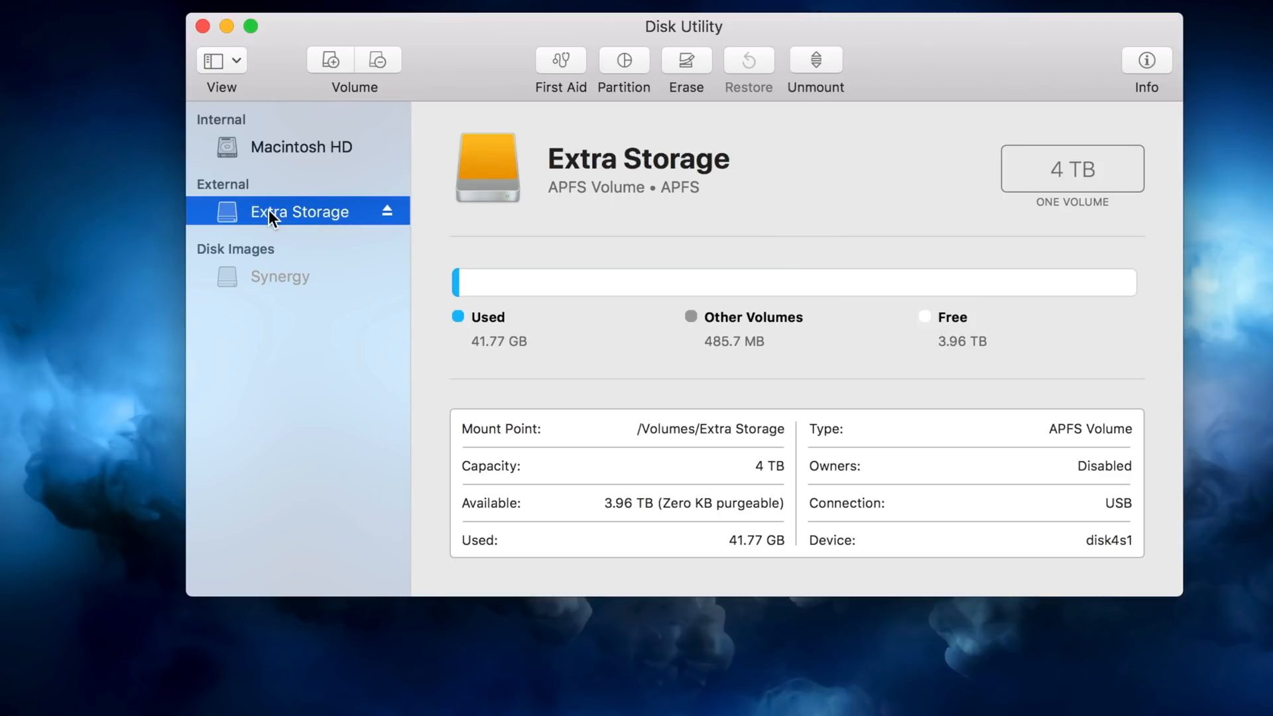
mouse_move(650, 207)
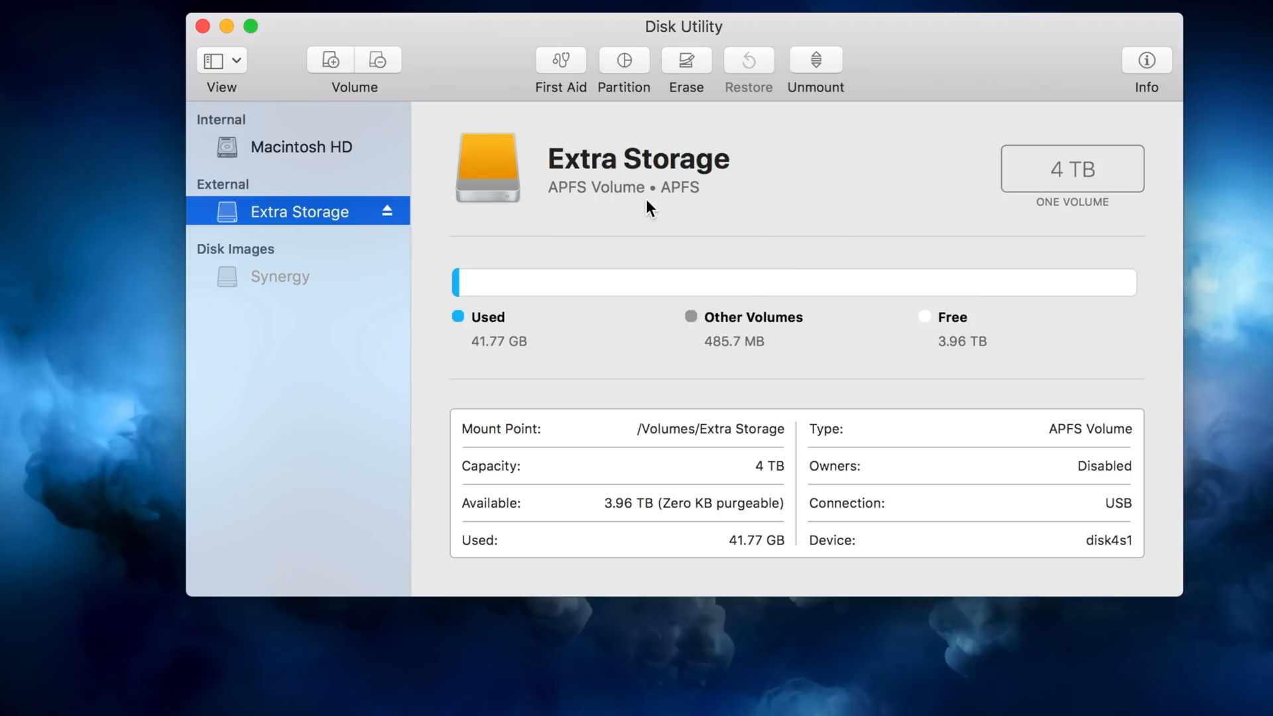
mouse_move(592, 211)
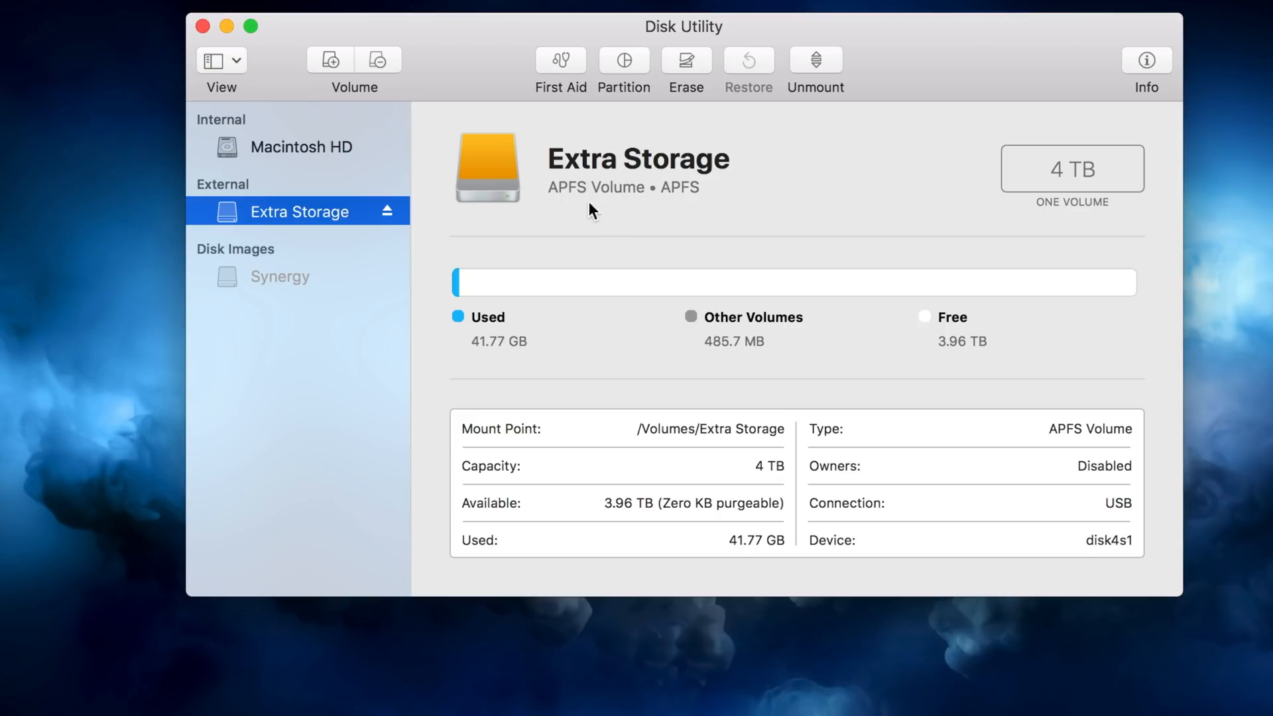
mouse_move(655, 189)
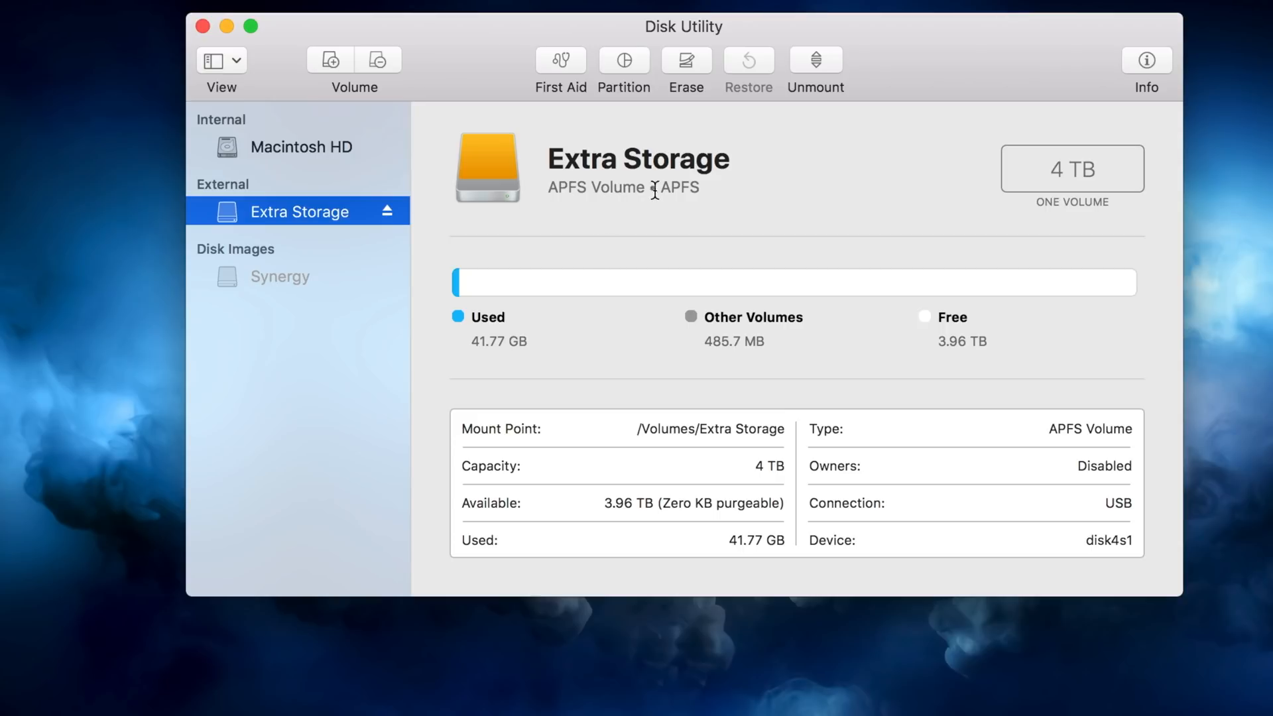
mouse_move(636, 172)
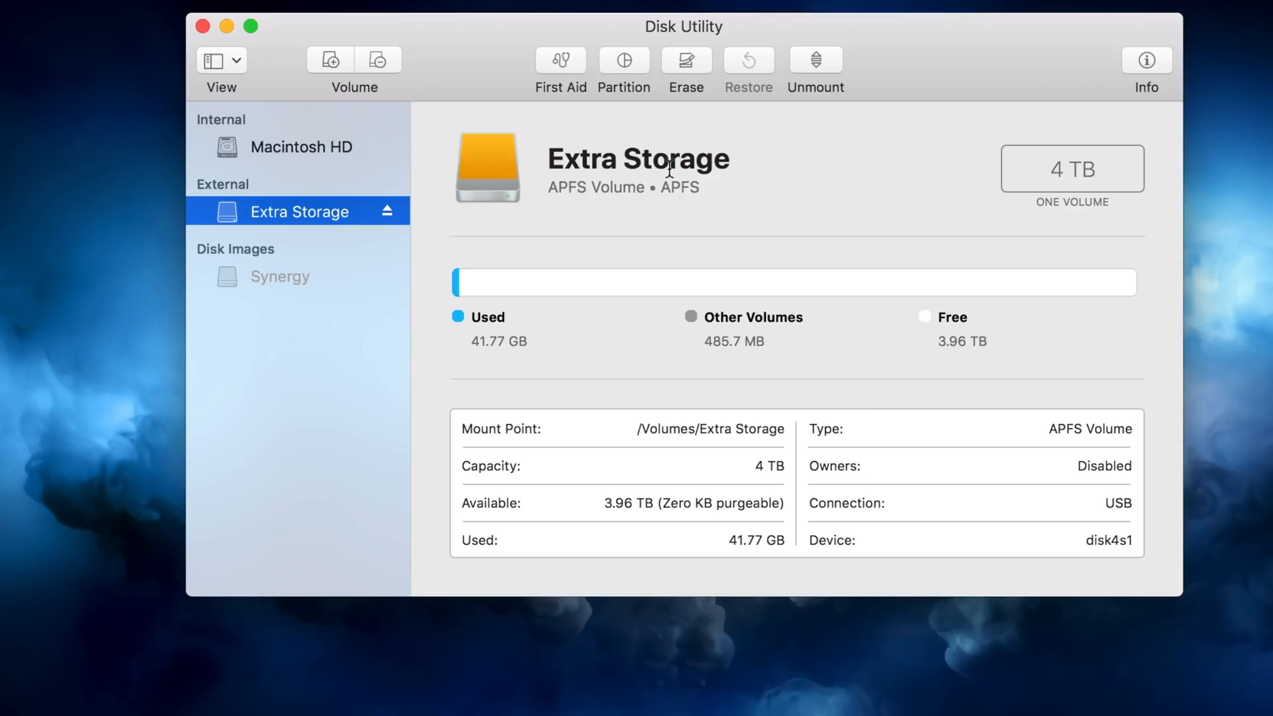
mouse_move(592, 153)
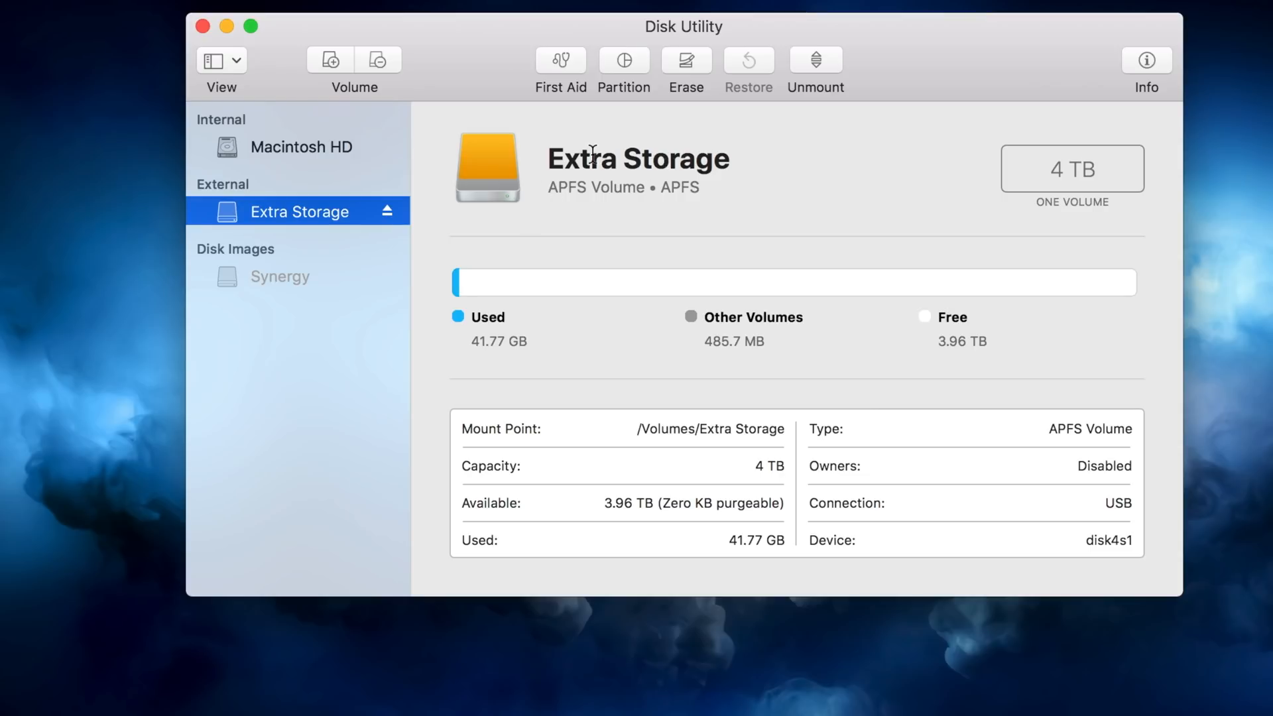
mouse_move(525, 176)
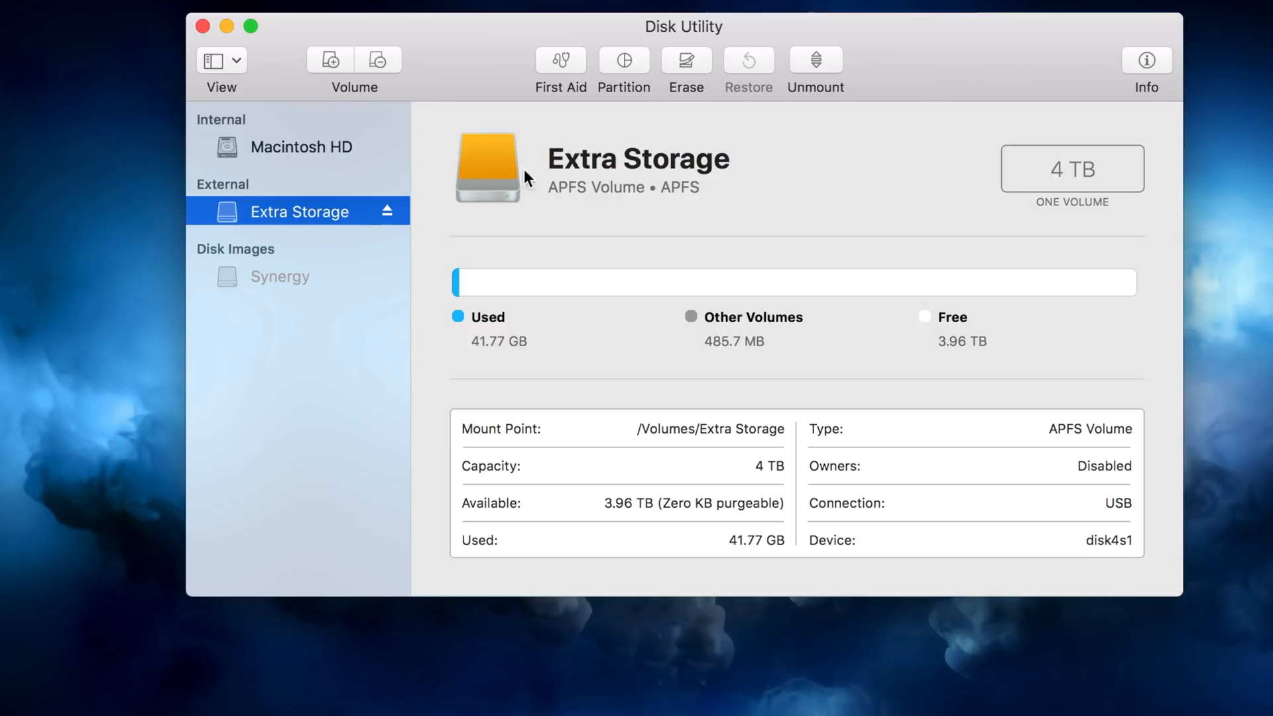
mouse_move(578, 175)
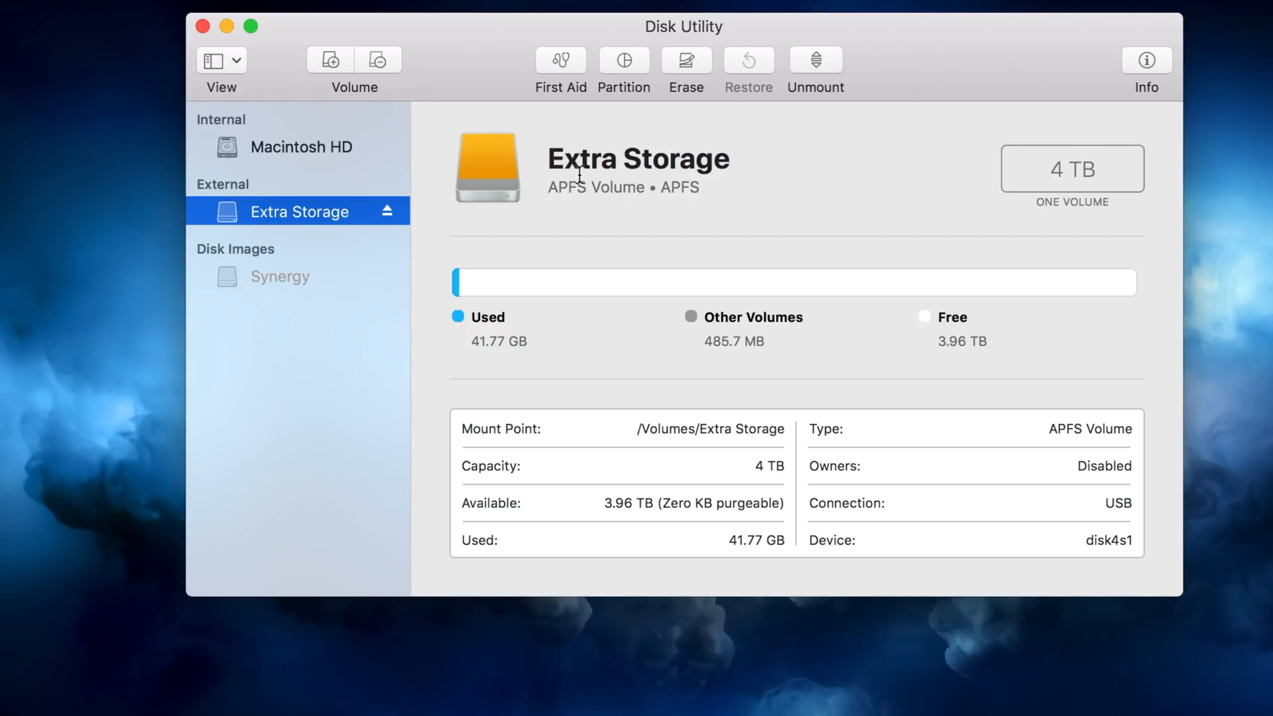
mouse_move(623, 85)
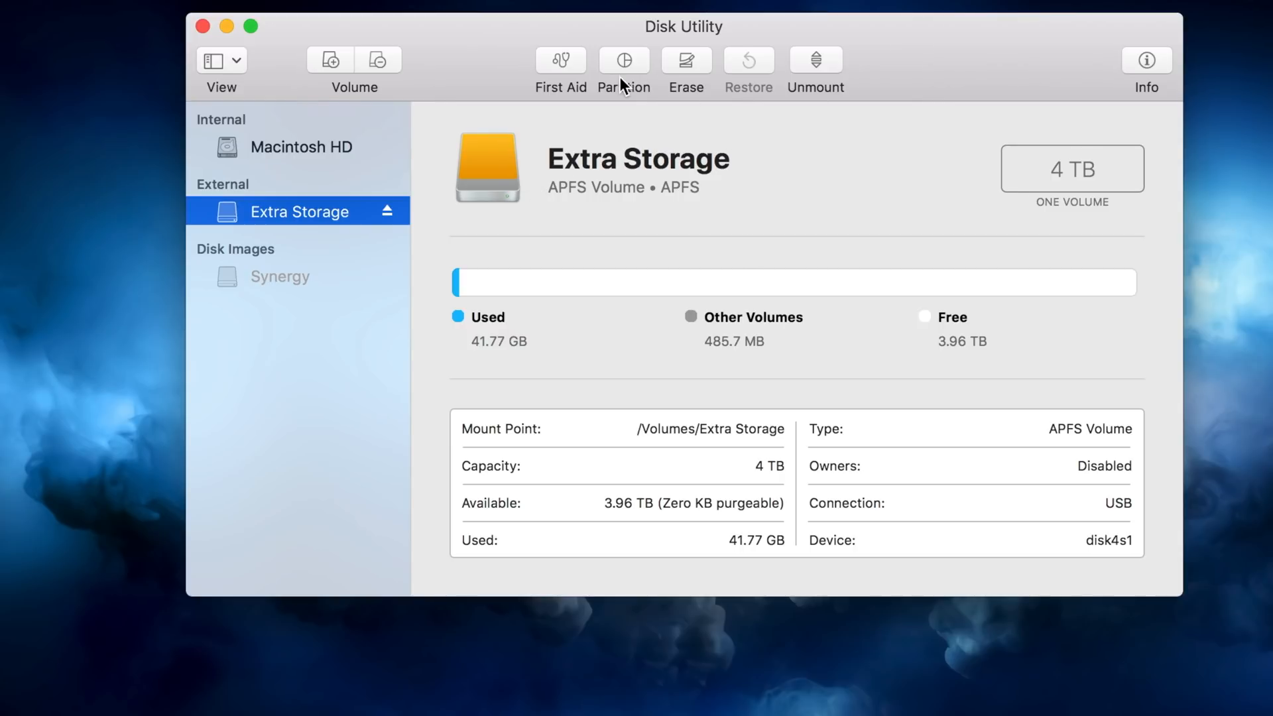
mouse_move(542, 191)
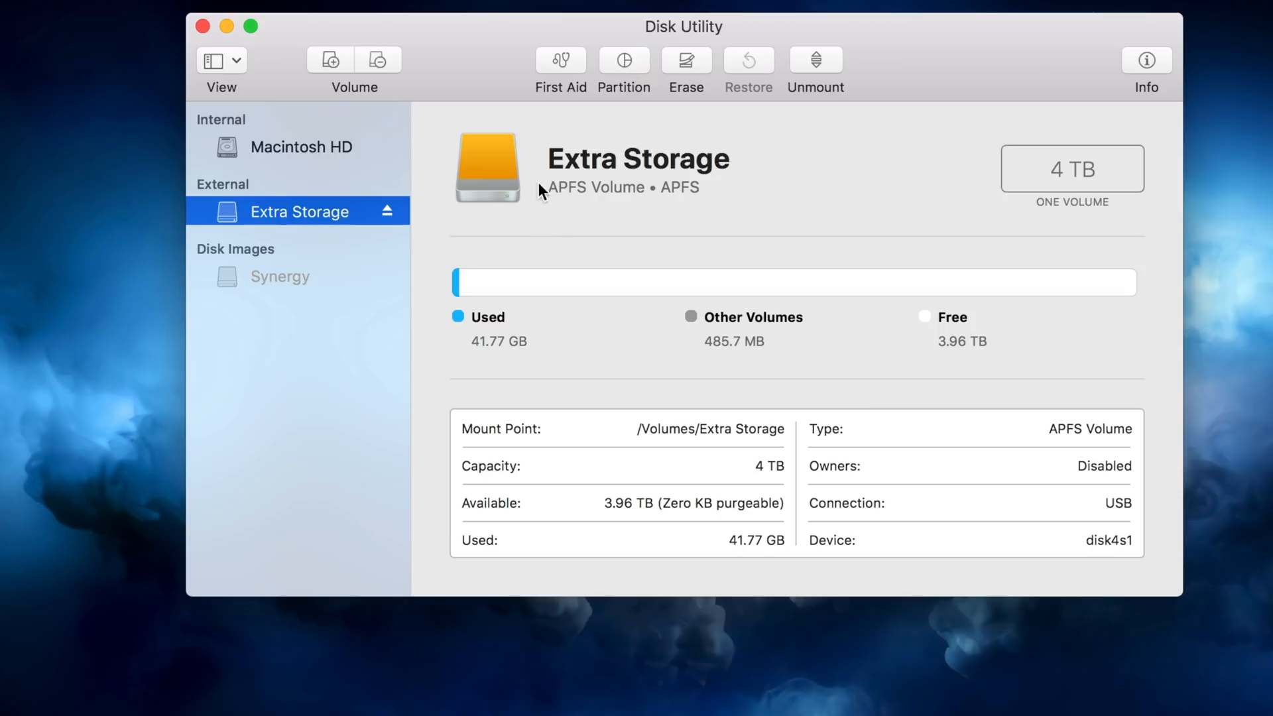
mouse_move(341, 229)
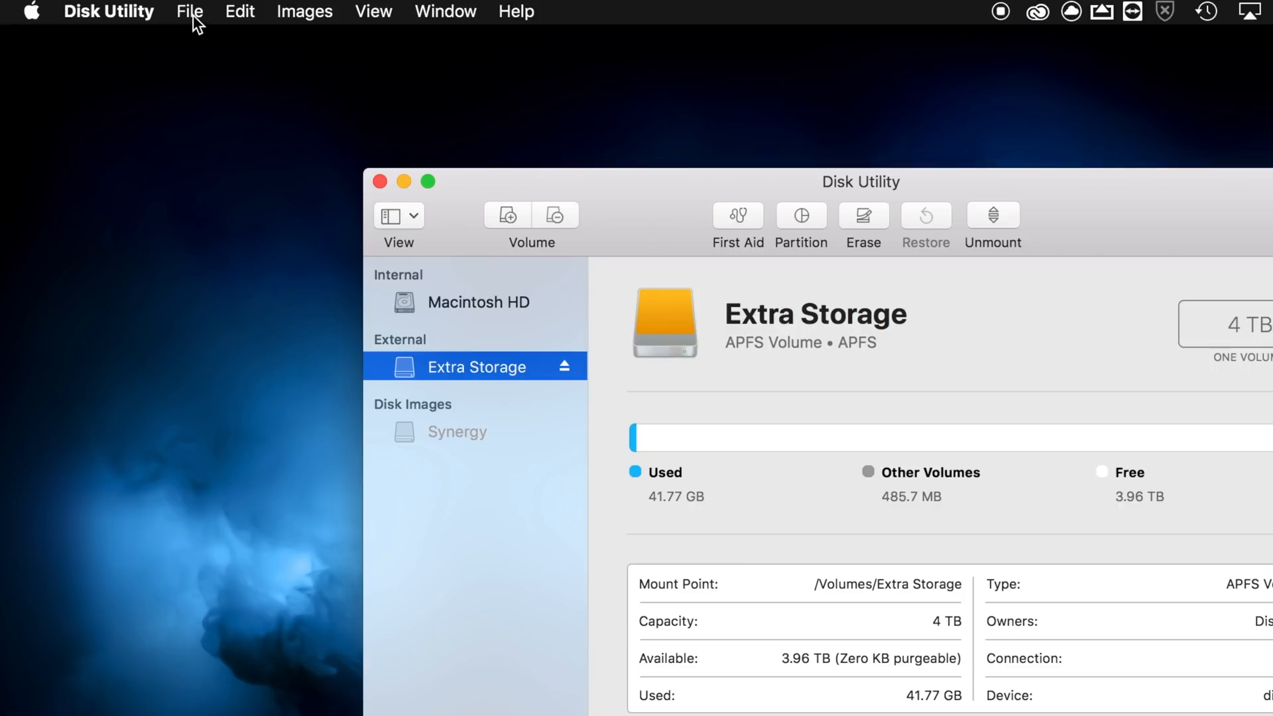
left_click(239, 12)
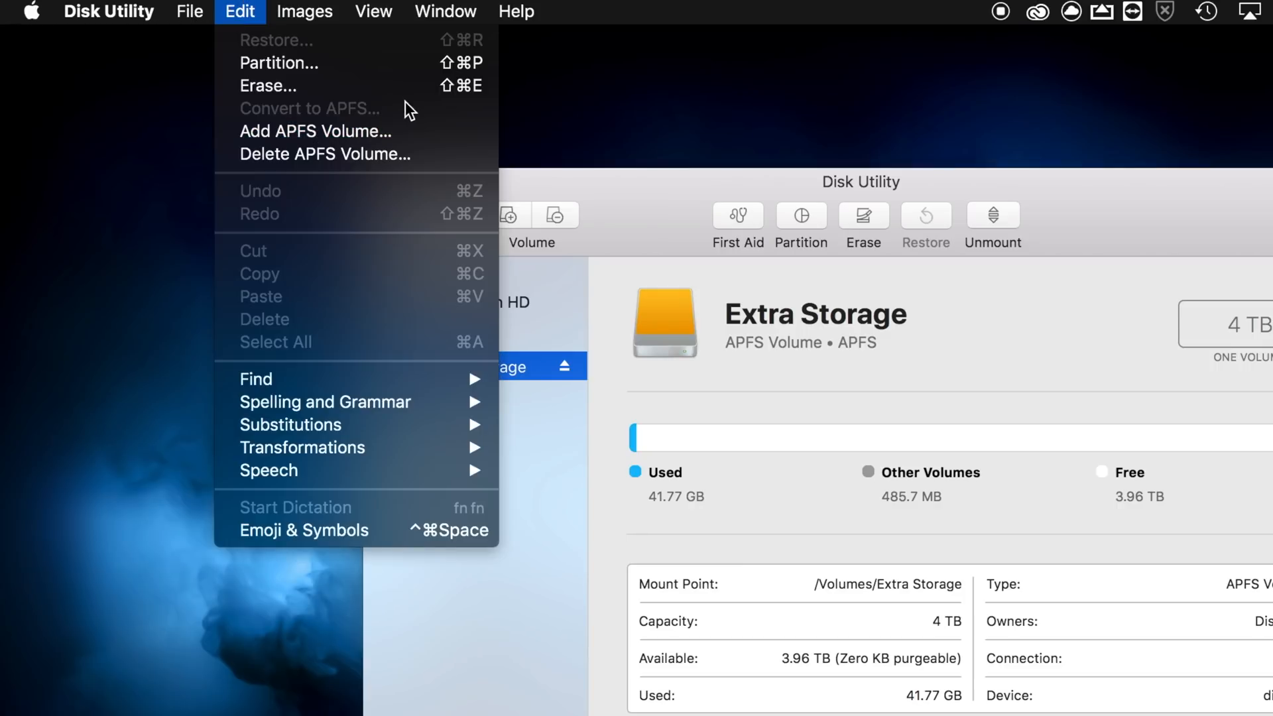
mouse_move(315, 131)
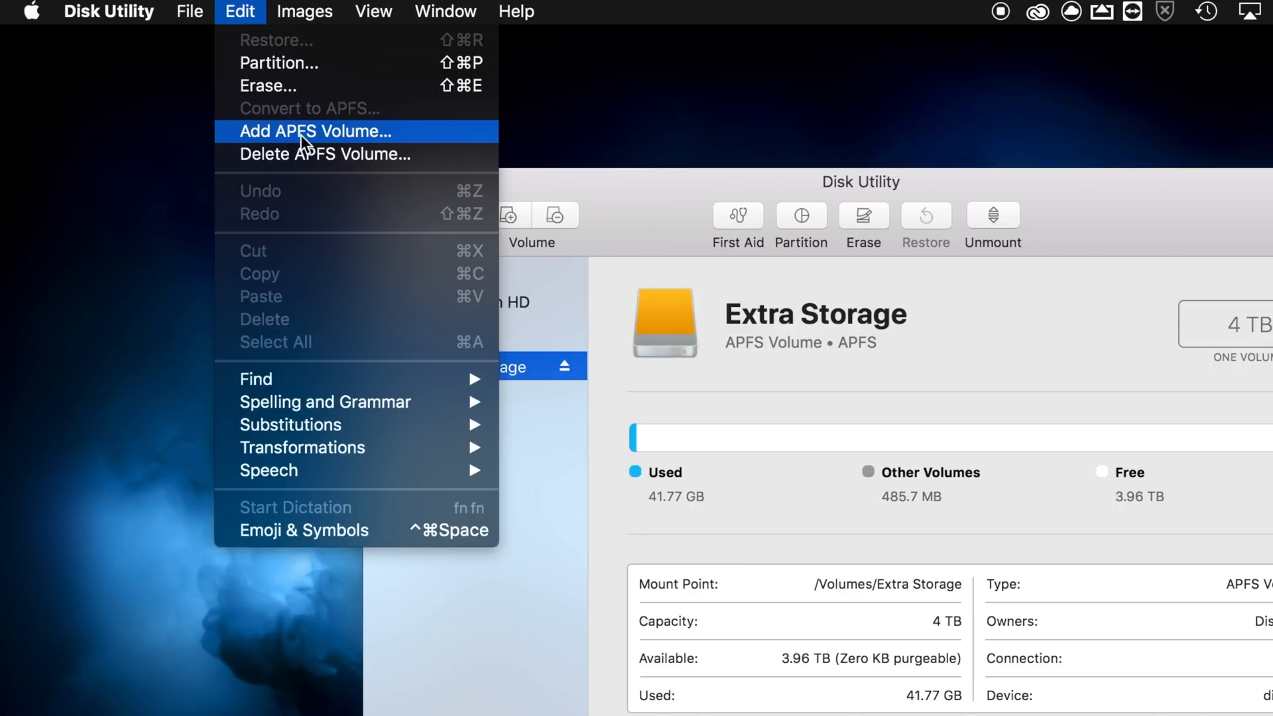
mouse_move(820, 328)
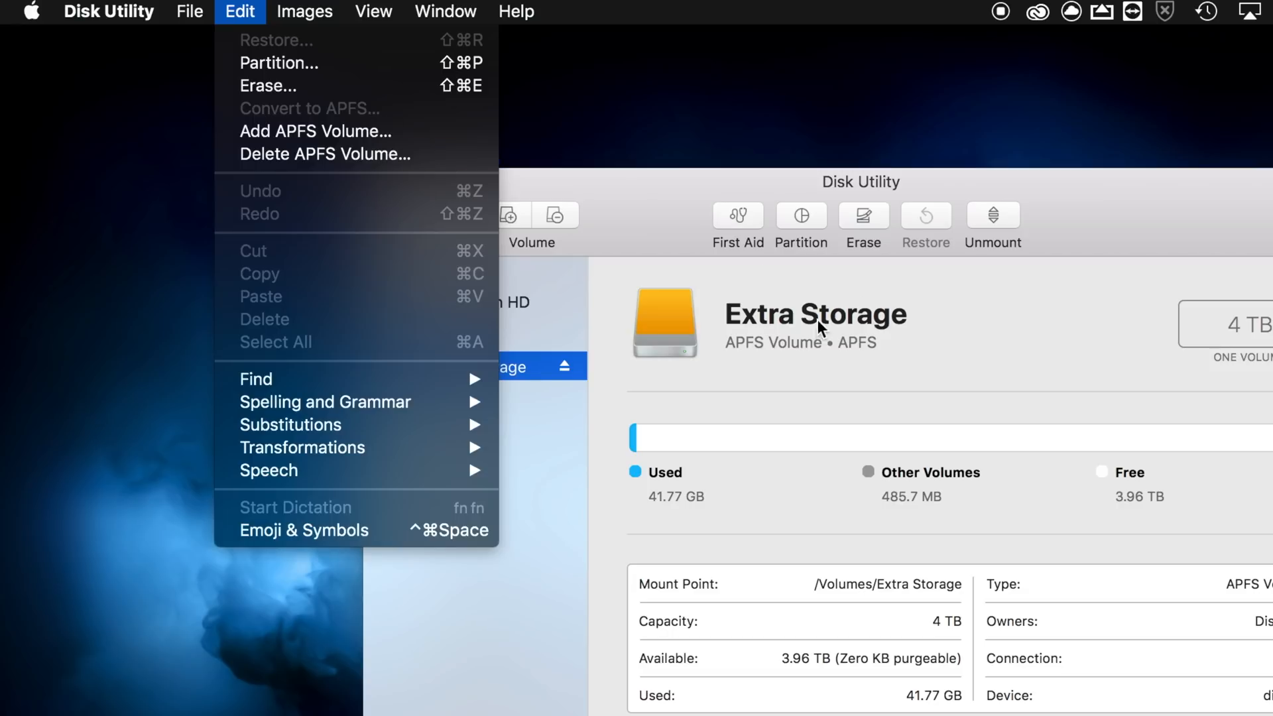
mouse_move(415, 41)
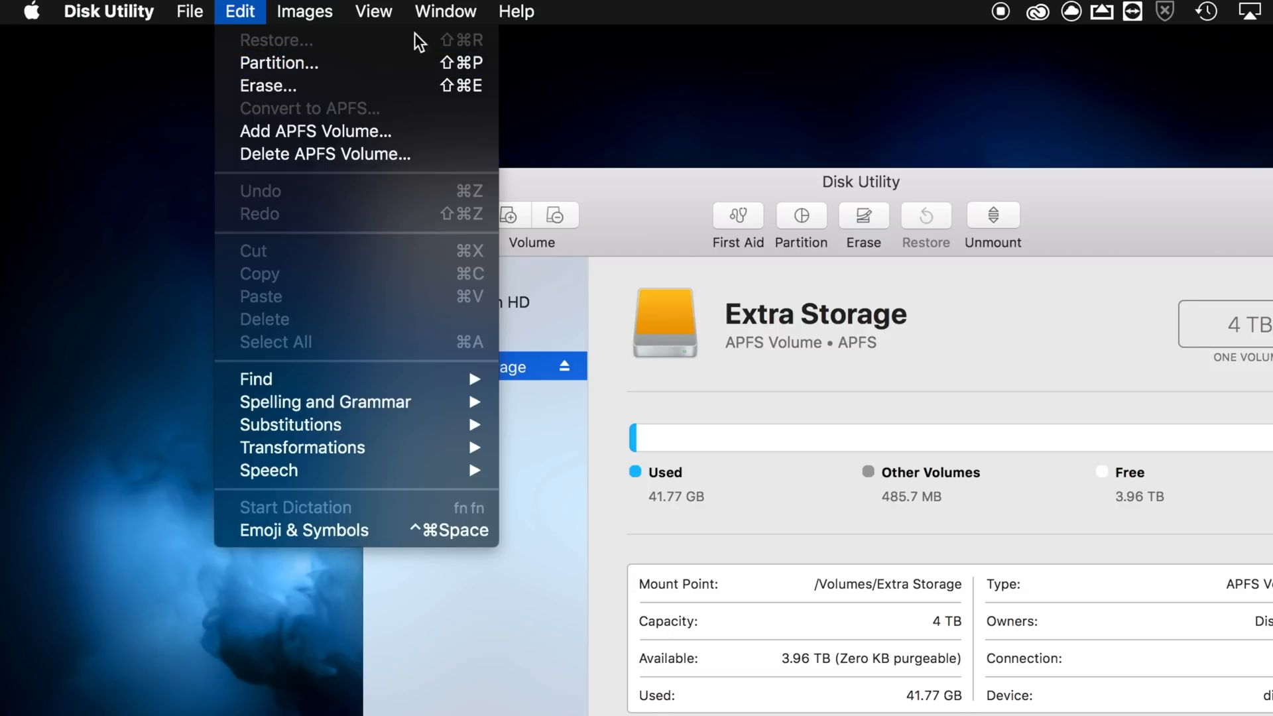
mouse_move(309, 122)
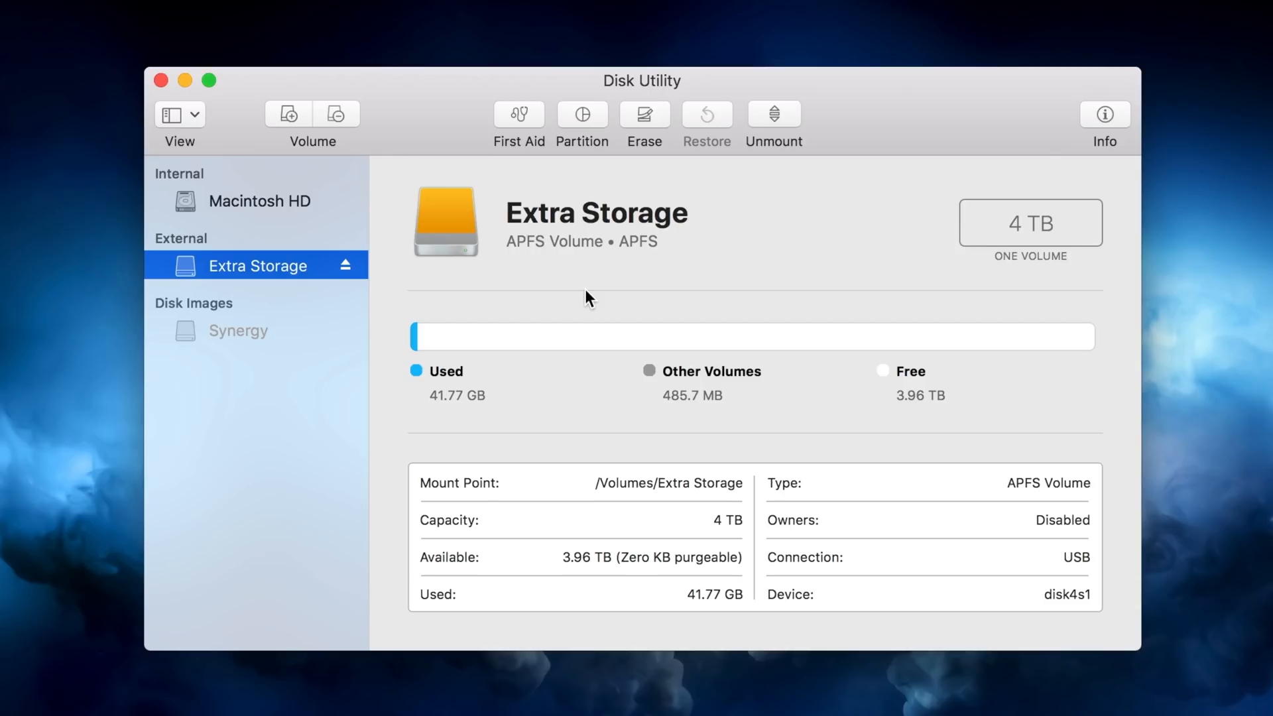
mouse_move(634, 191)
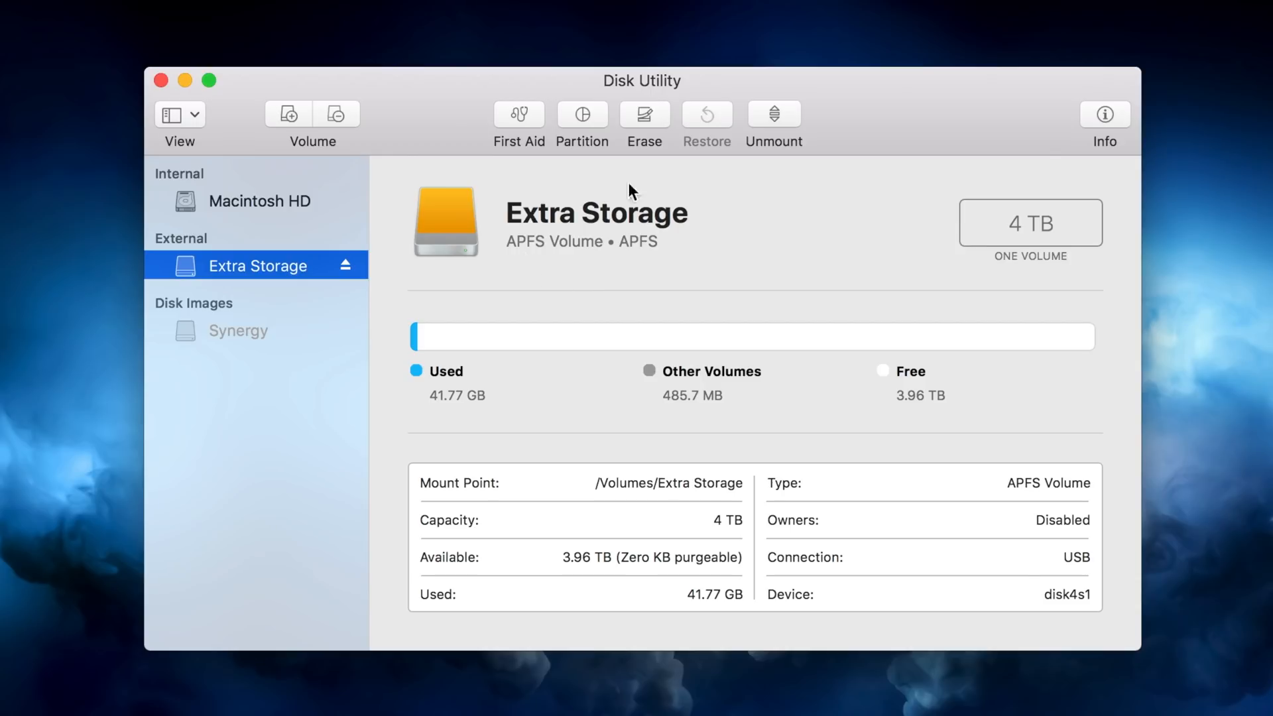
mouse_move(847, 6)
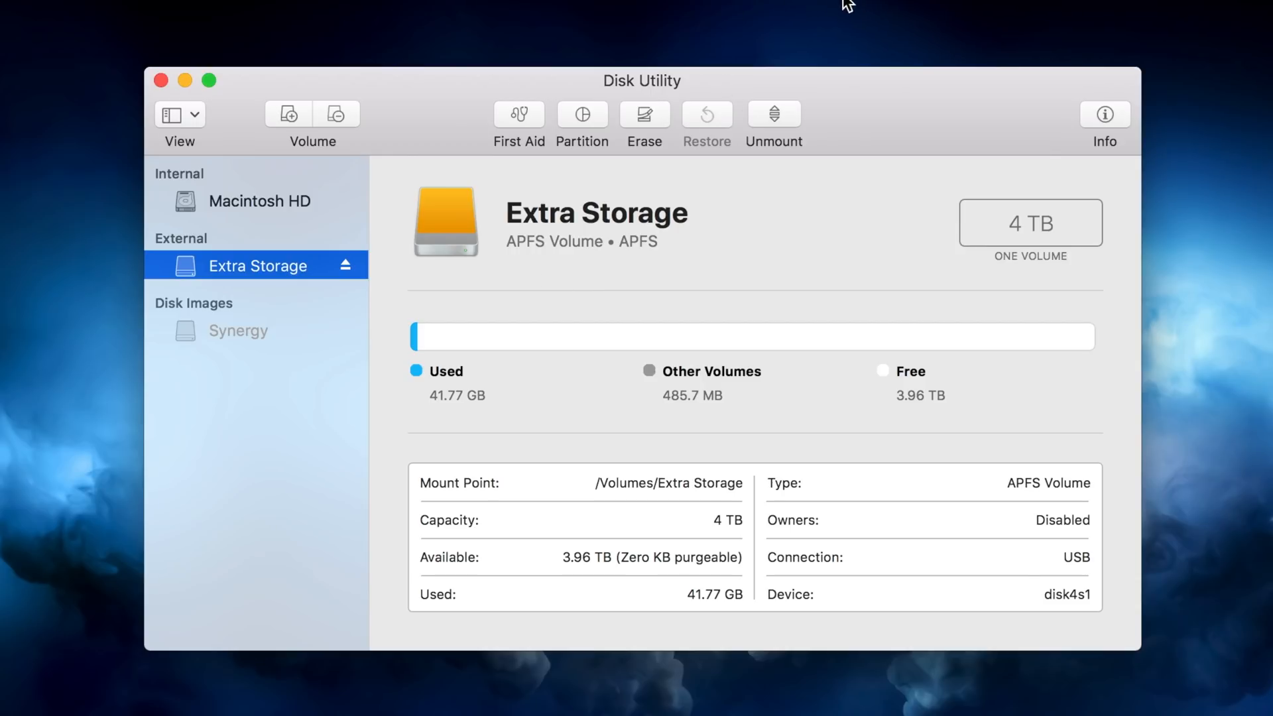
mouse_move(325, 261)
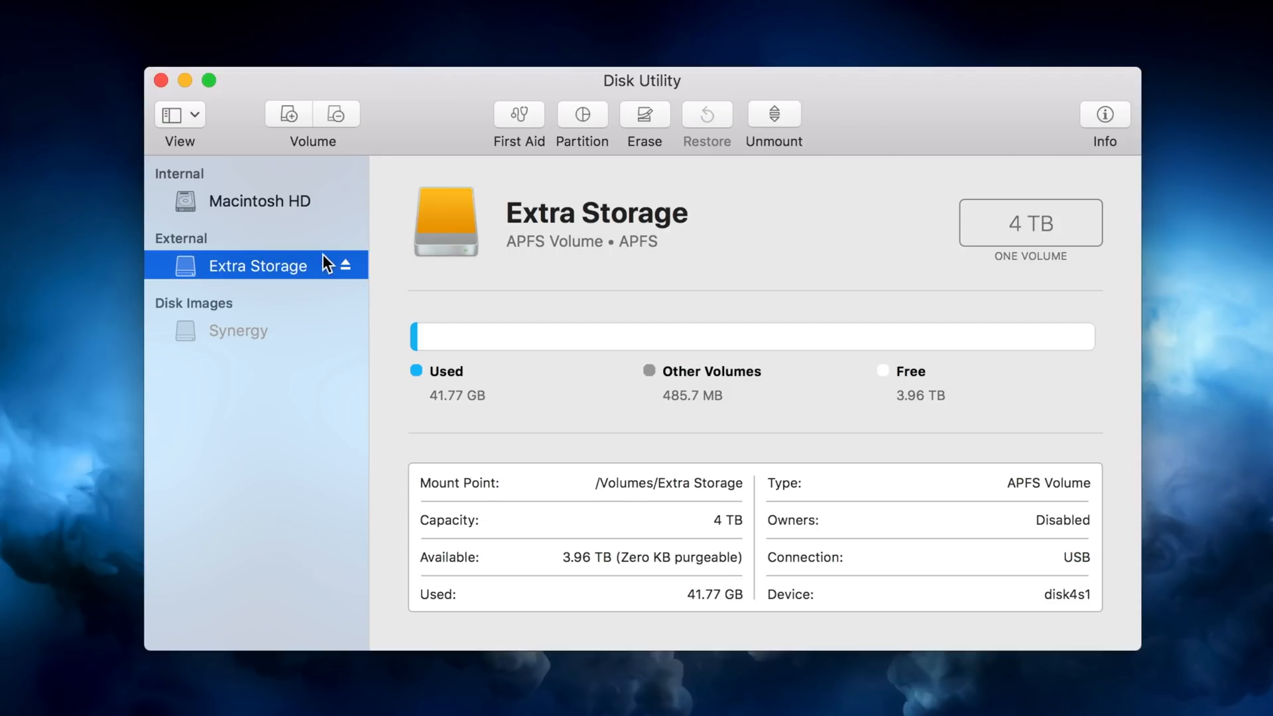
mouse_move(524, 286)
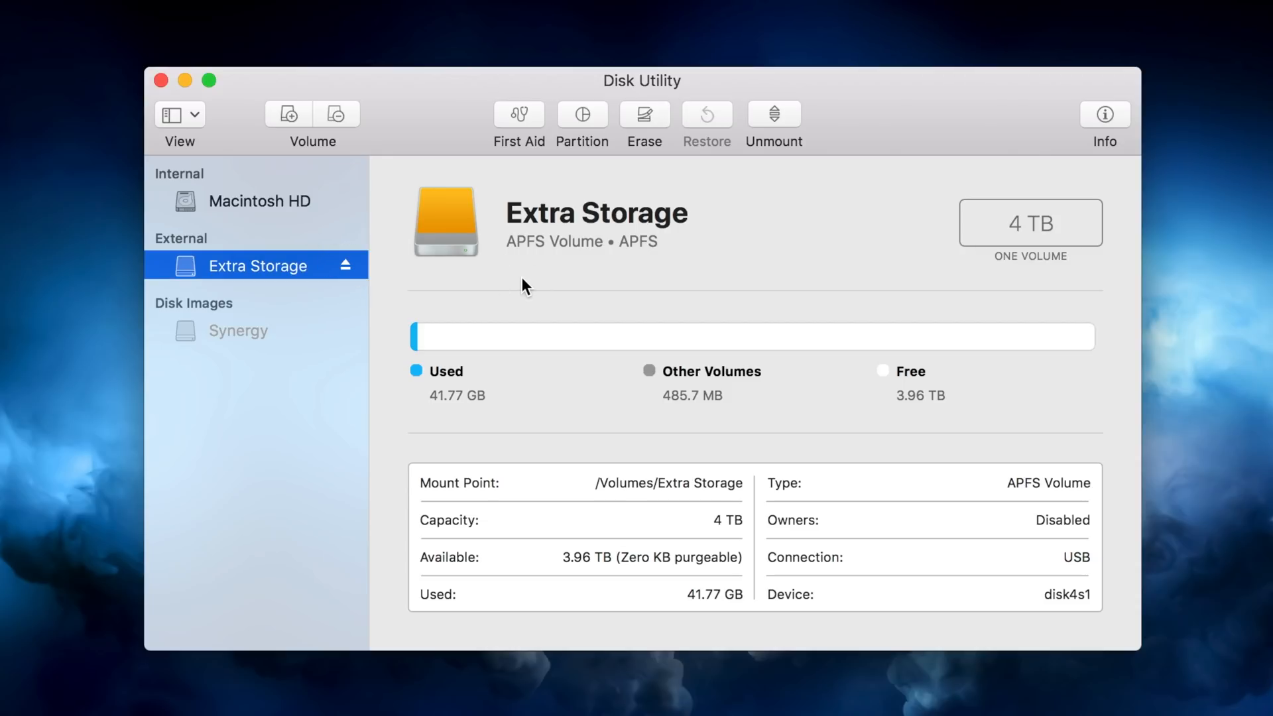